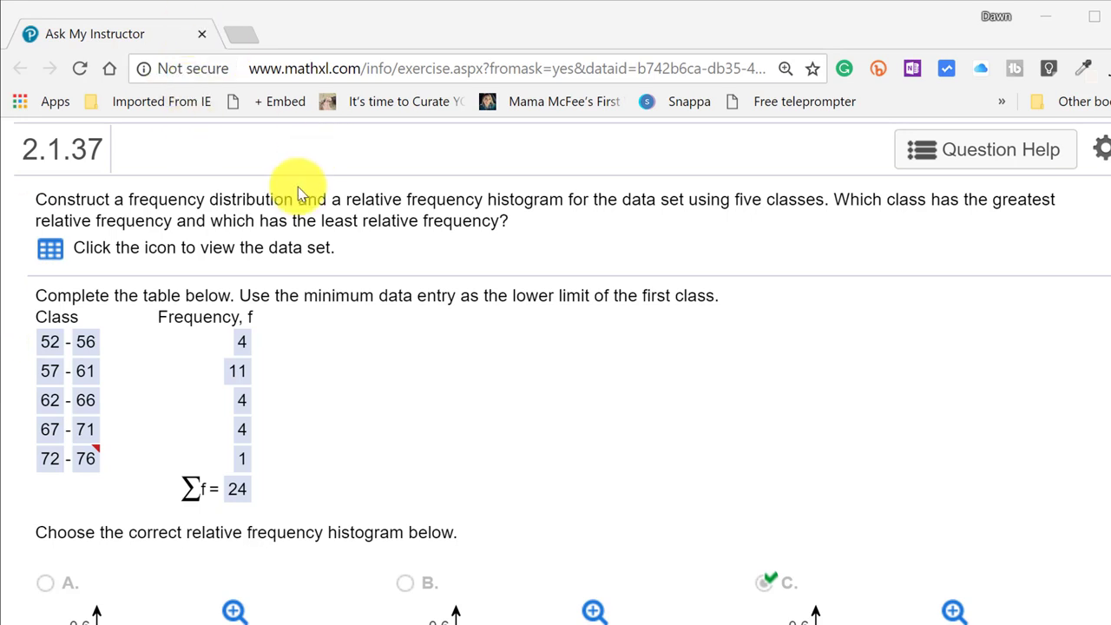
{"action": "mouse_move", "coordinate": [233, 193]}
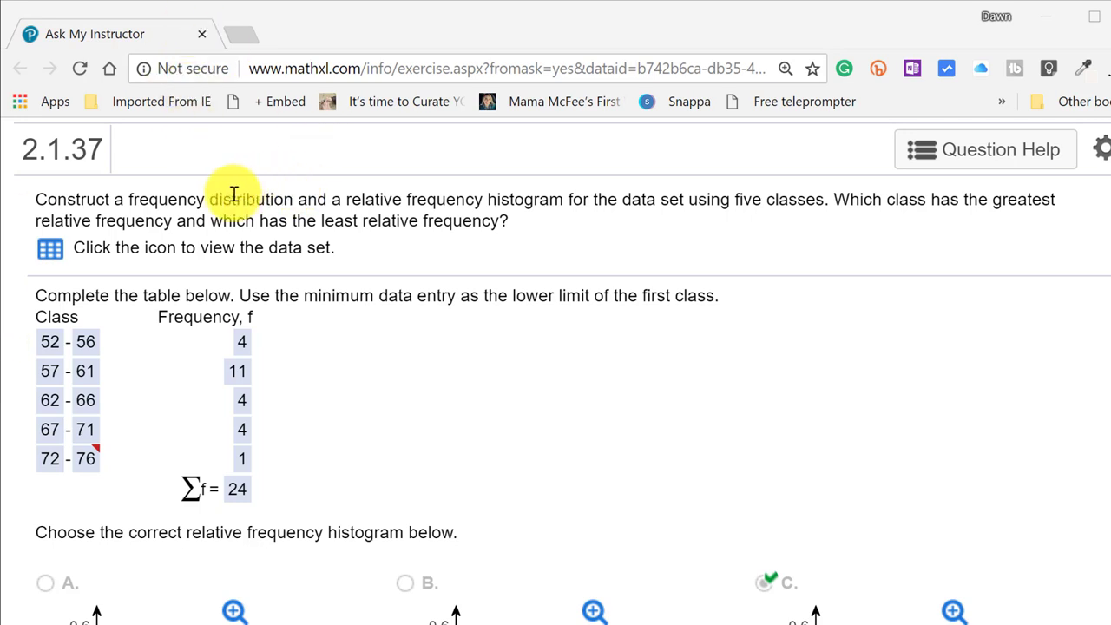
{"action": "mouse_move", "coordinate": [191, 265]}
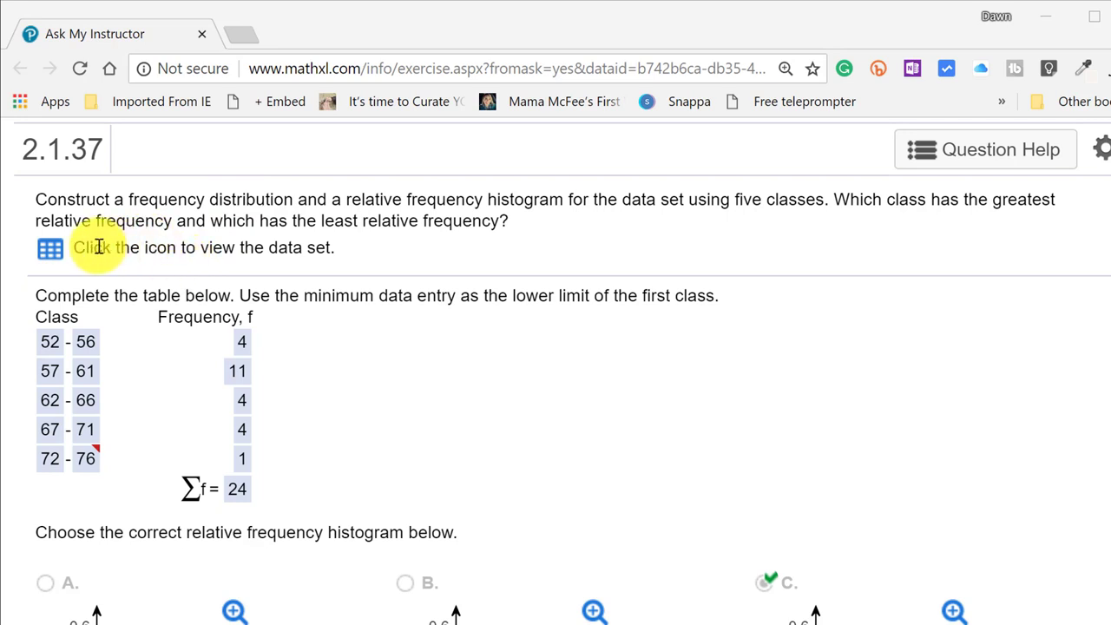
{"action": "mouse_move", "coordinate": [50, 249]}
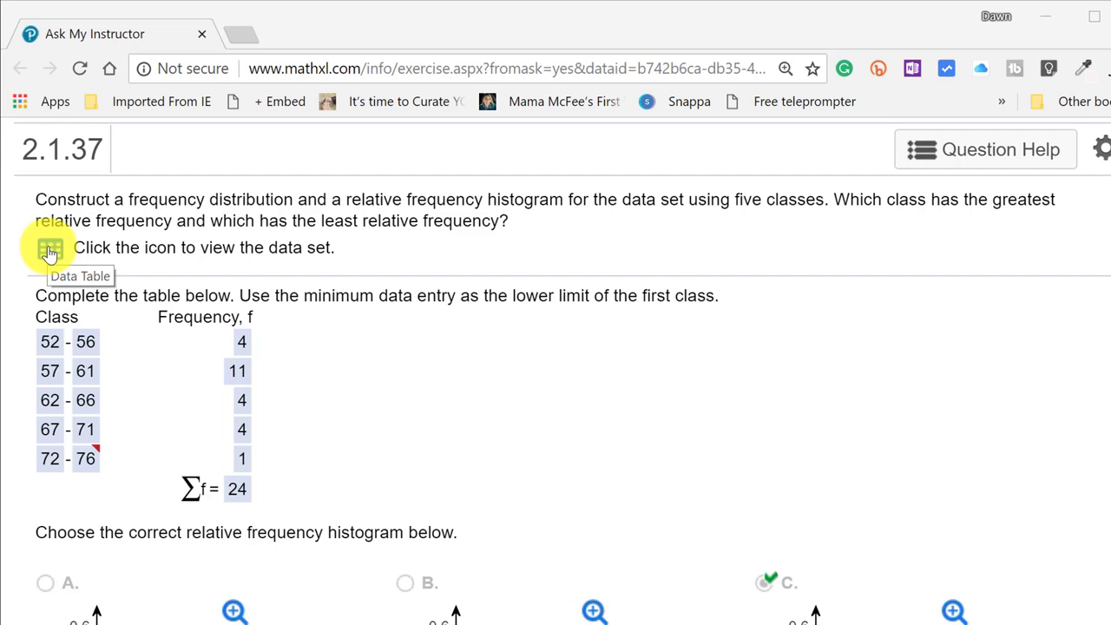
Step: Copy the MathXL retirement-age data table and paste it into Excel column A
{"action": "left_click", "coordinate": [49, 248]}
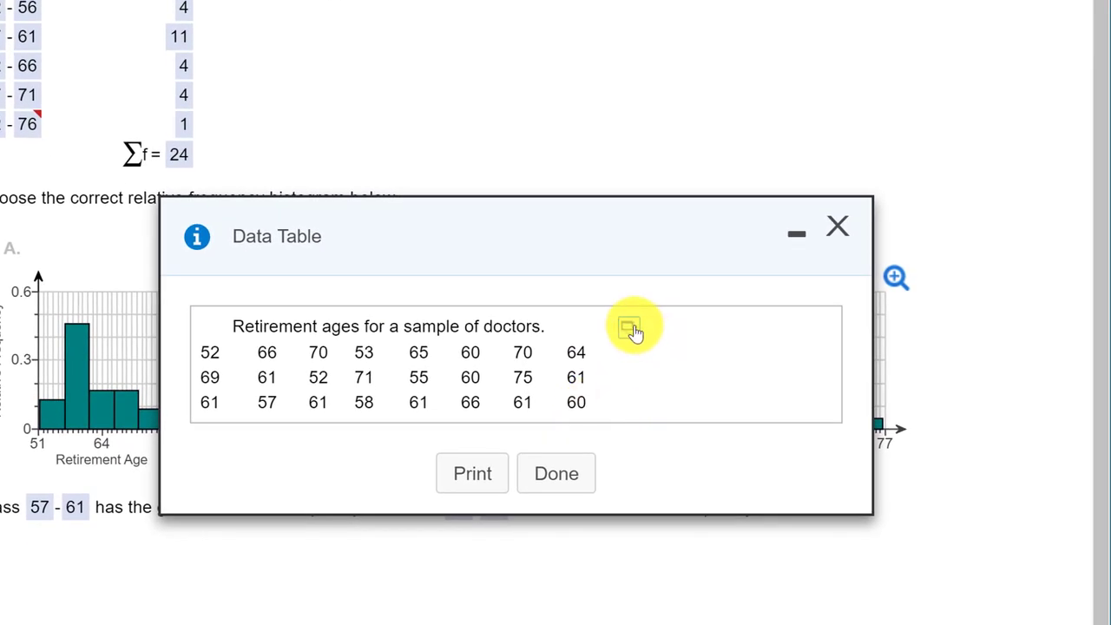
{"action": "left_click", "coordinate": [627, 327]}
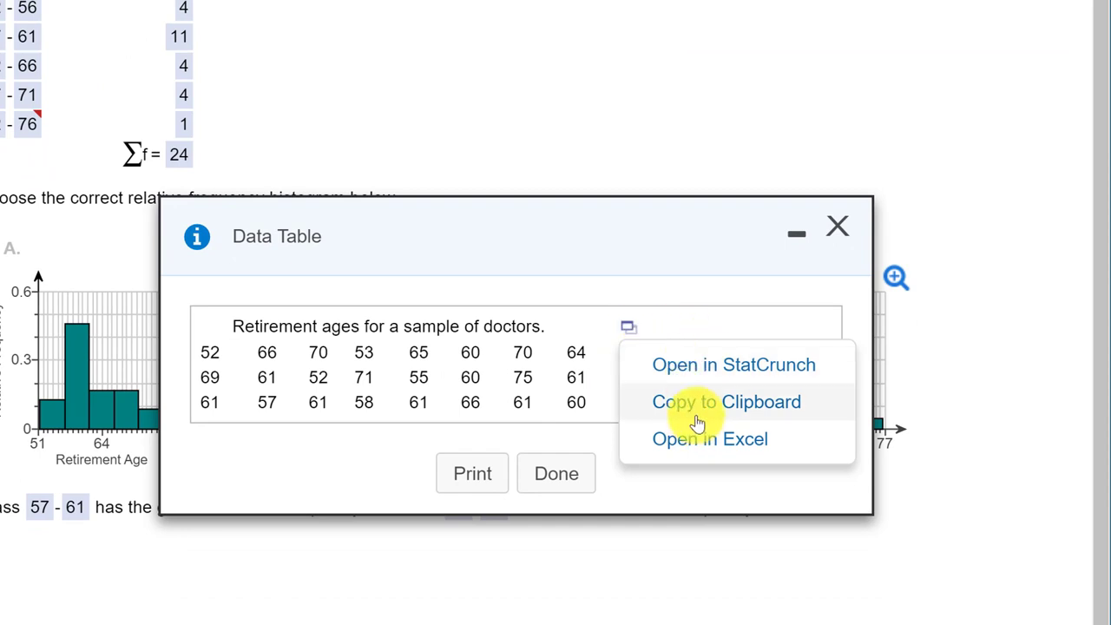
{"action": "left_click", "coordinate": [726, 401]}
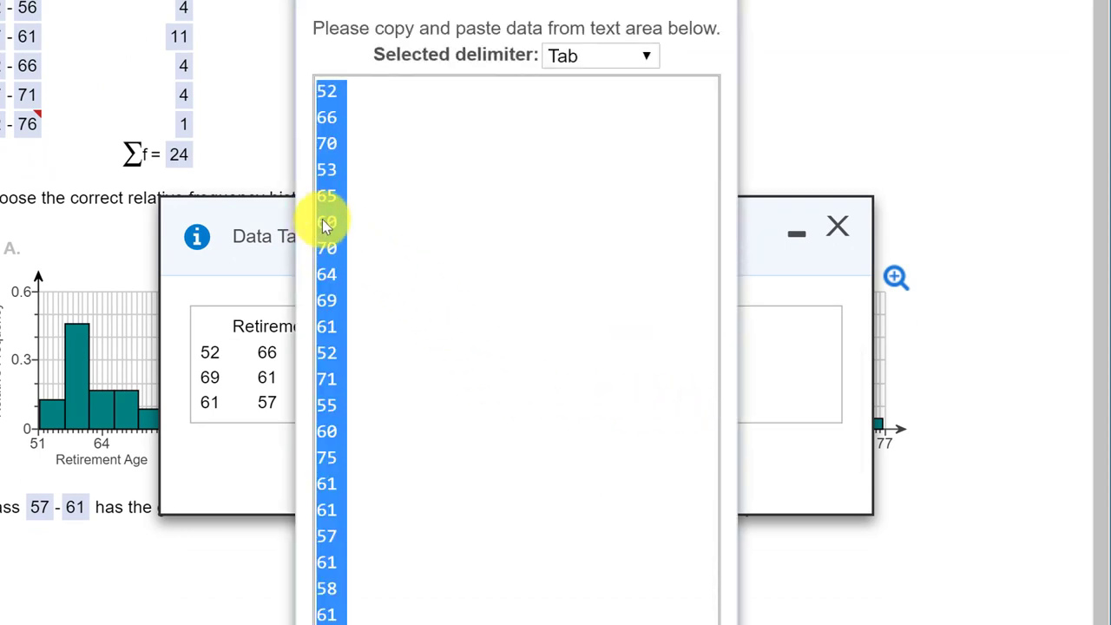
{"action": "right_click", "coordinate": [328, 226]}
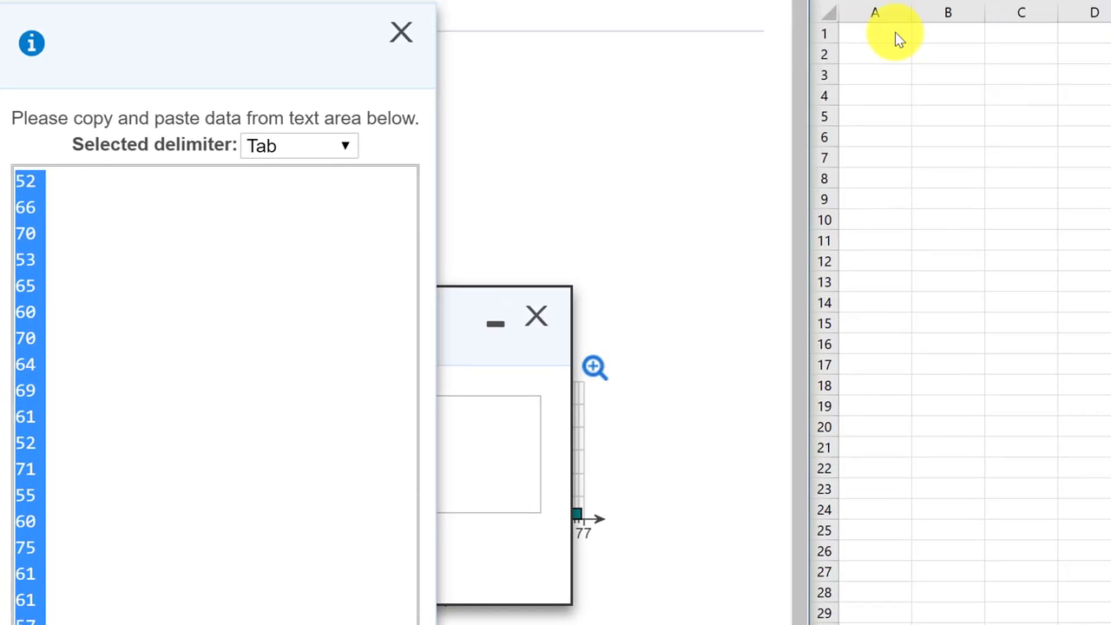
{"action": "right_click", "coordinate": [56, 277]}
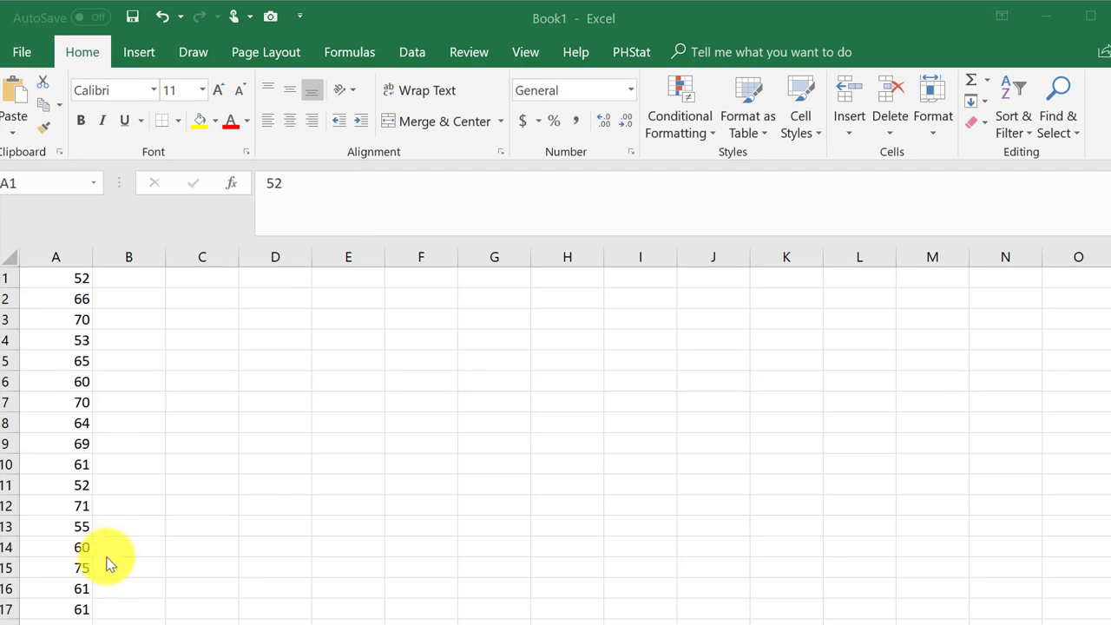
{"action": "mouse_move", "coordinate": [168, 514]}
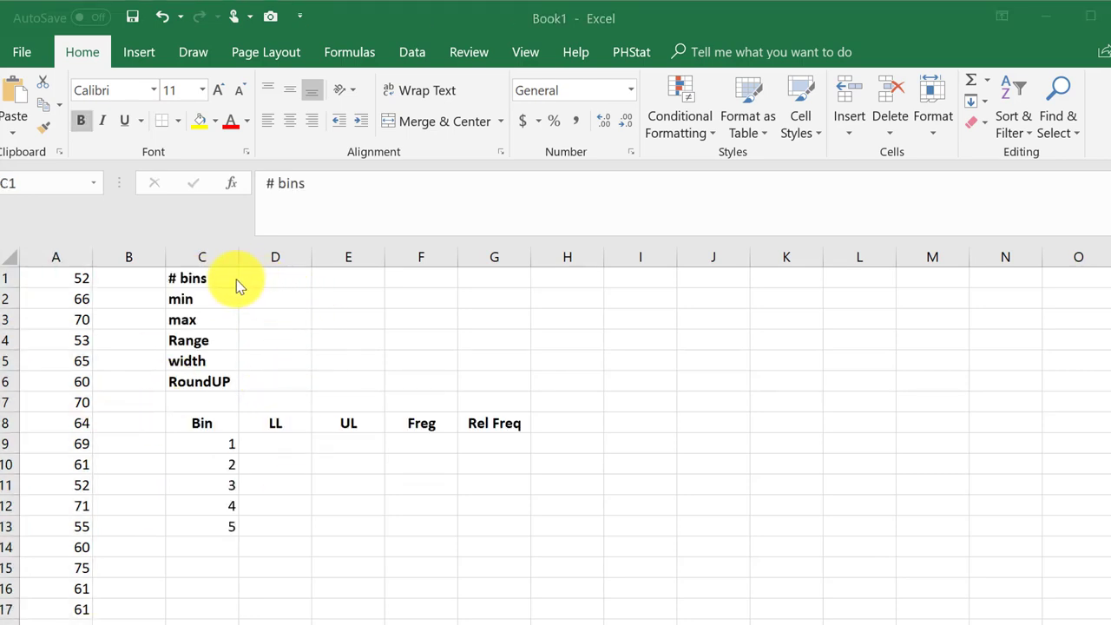
{"action": "mouse_move", "coordinate": [289, 287]}
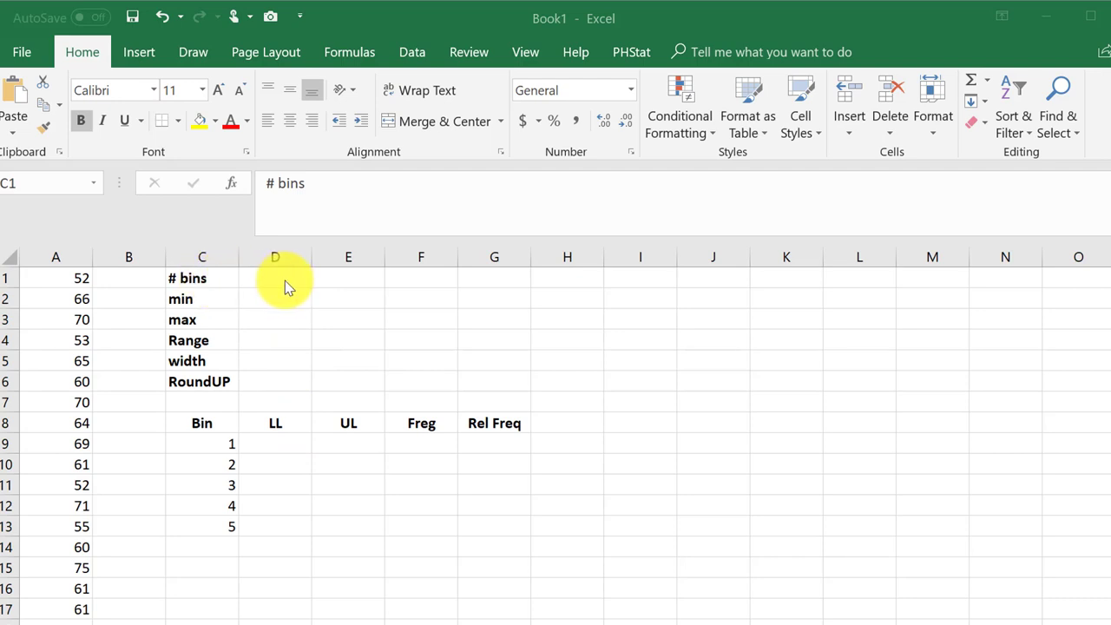
Step: Enter 5 bins in D1, then =MIN (52) and =MAX (75) of the ages
{"action": "left_click", "coordinate": [275, 278]}
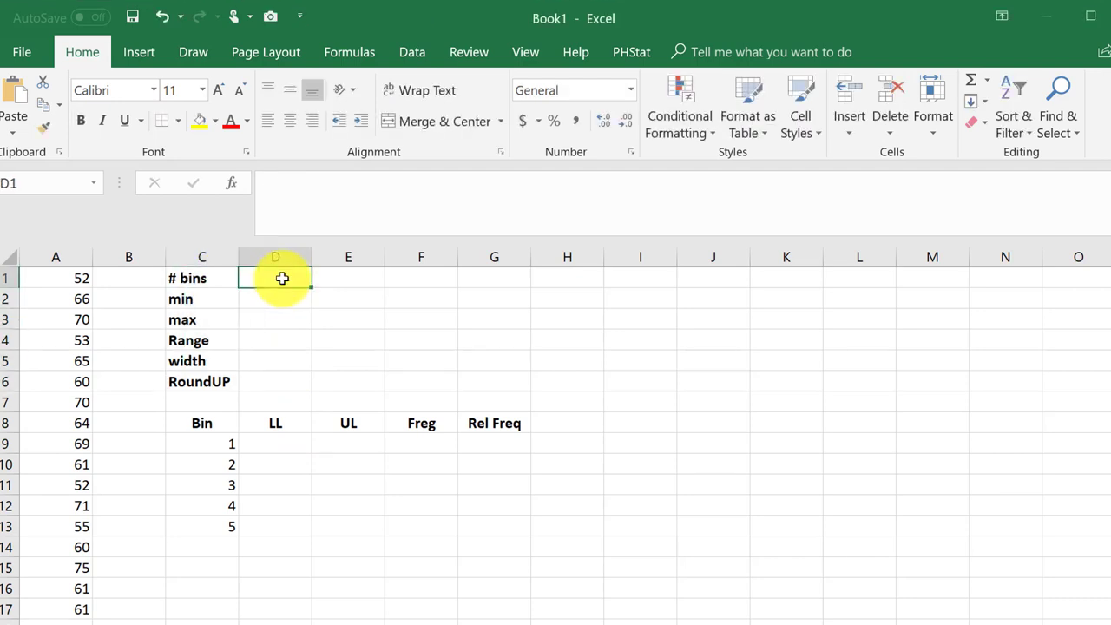
{"action": "type", "text": "5"}
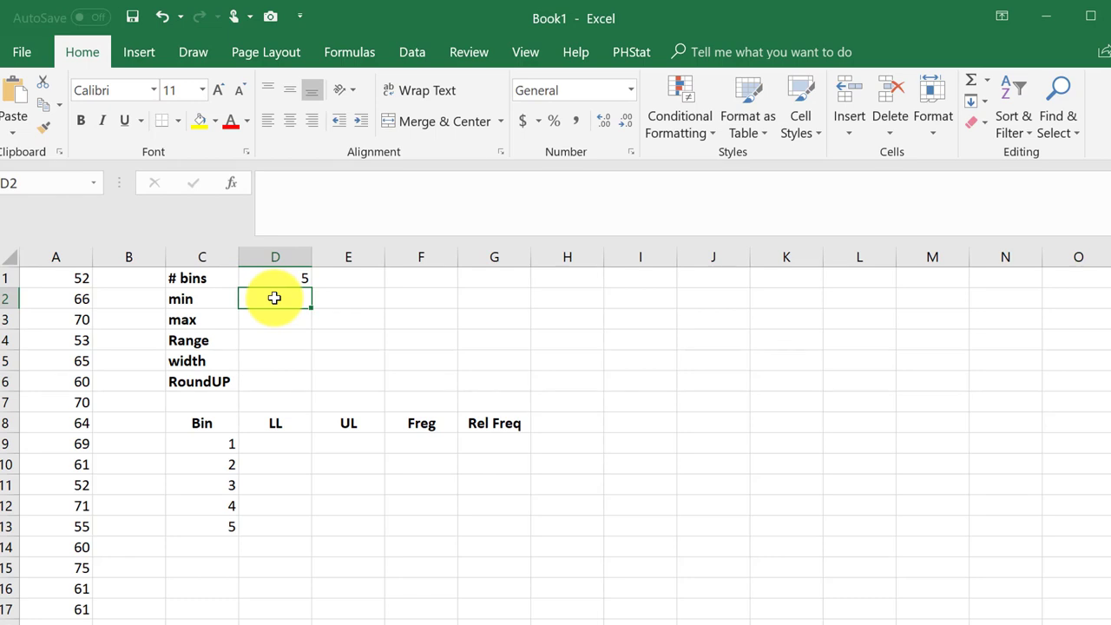
{"action": "type", "text": "="}
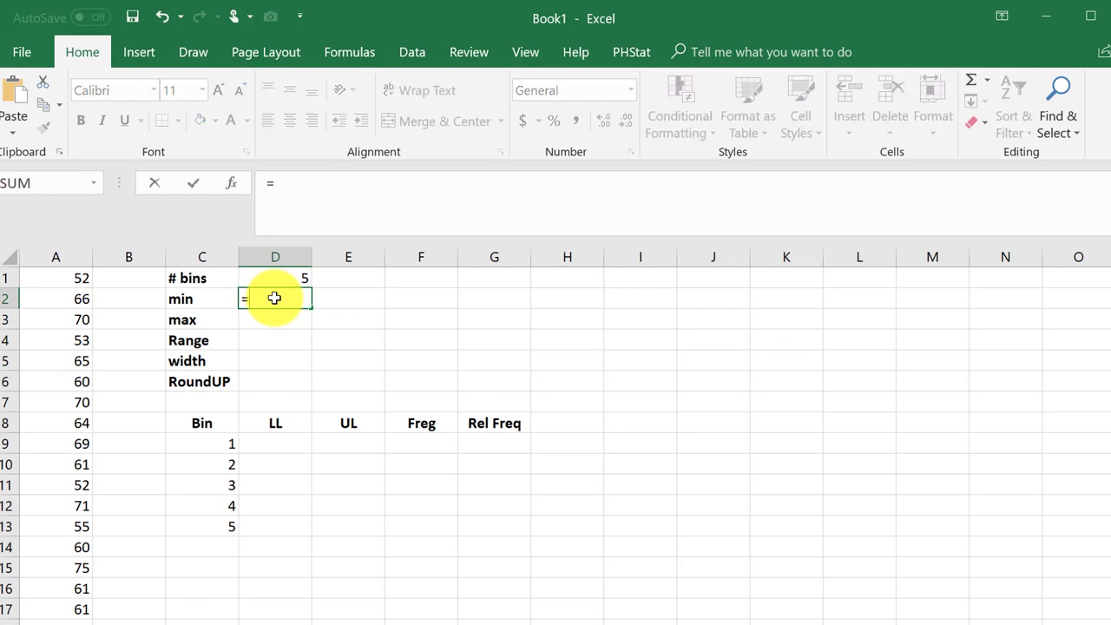
{"action": "type", "text": "min"}
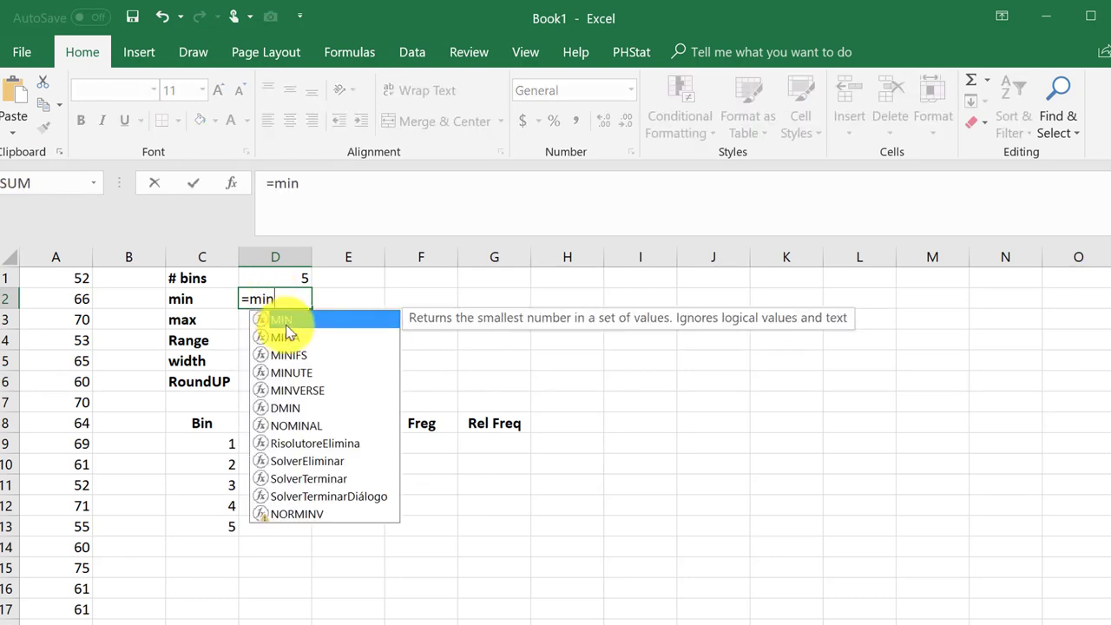
{"action": "double_click", "coordinate": [281, 319]}
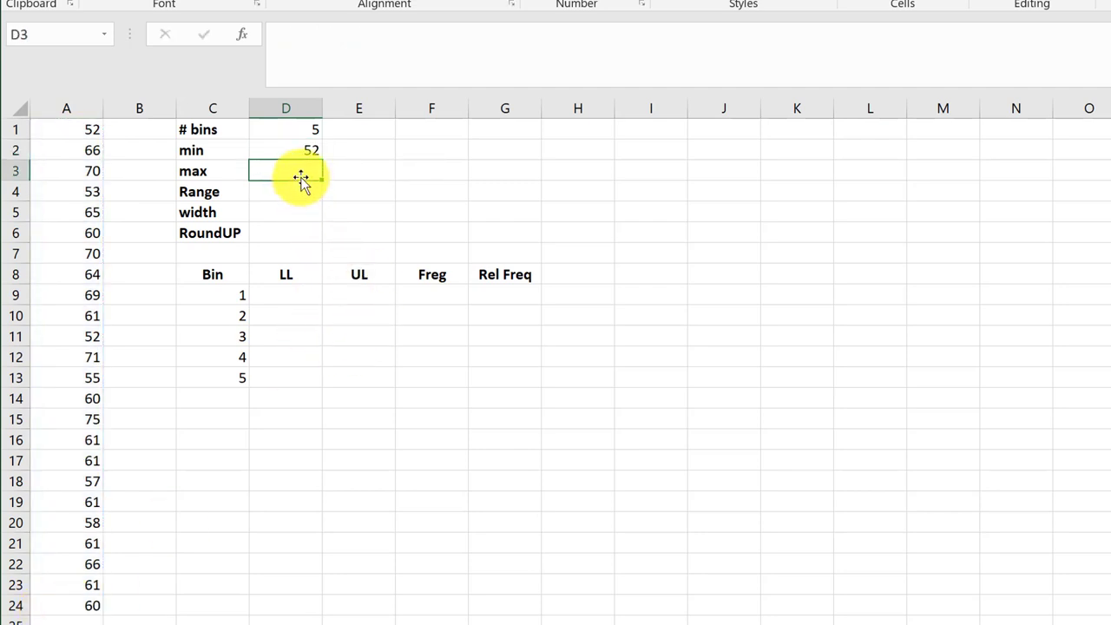
{"action": "type", "text": "="}
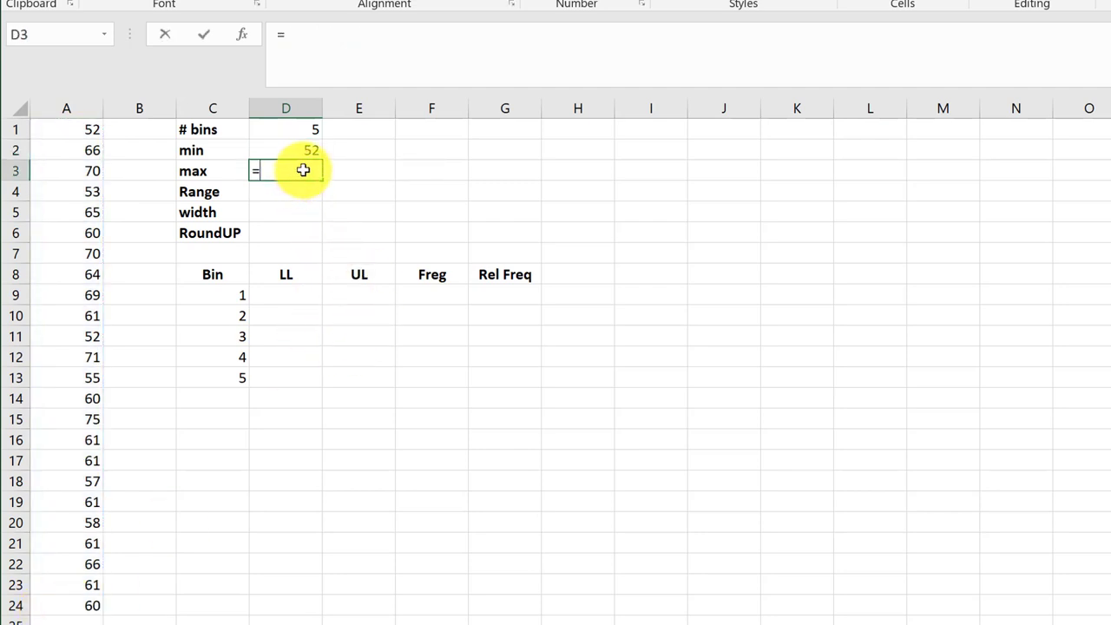
{"action": "type", "text": "max"}
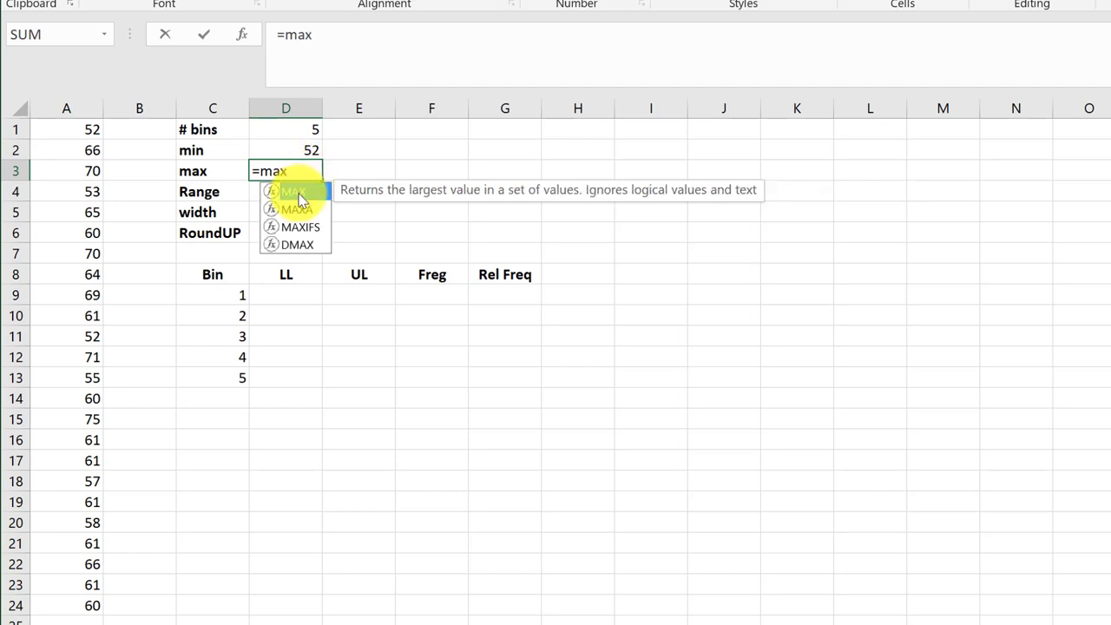
{"action": "mouse_move", "coordinate": [297, 192]}
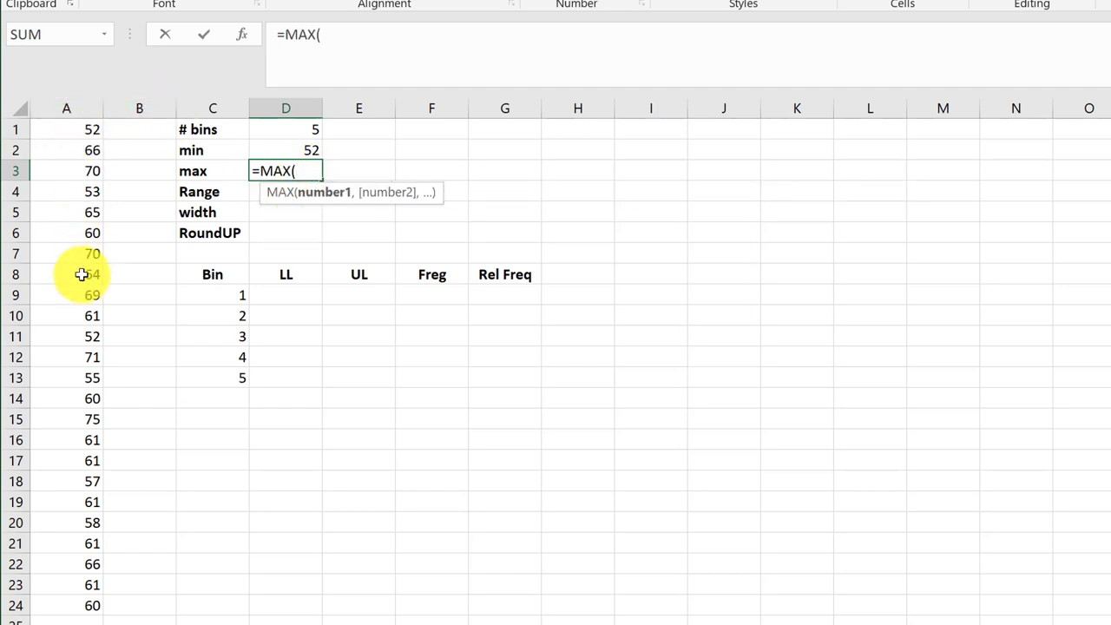
{"action": "left_click_drag", "start_coordinate": [66, 129], "coordinate": [66, 584]}
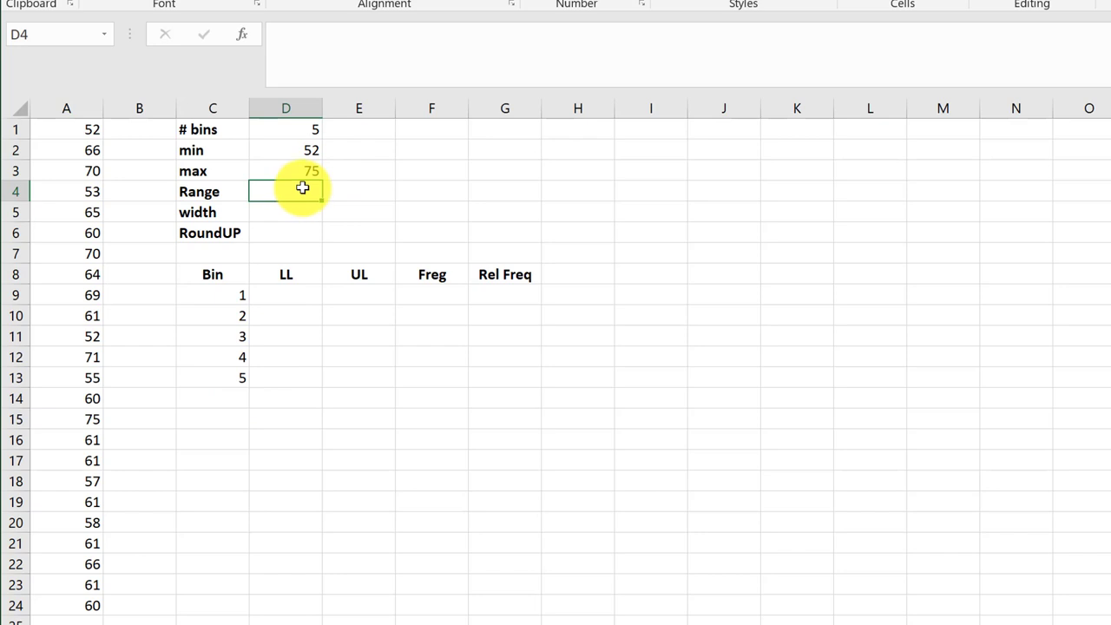
Step: Enter range =D3-D2 (23), width =D4/D1 (4.6) and =ROUNDUP(D5,0) giving 5
{"action": "double_click", "coordinate": [286, 191]}
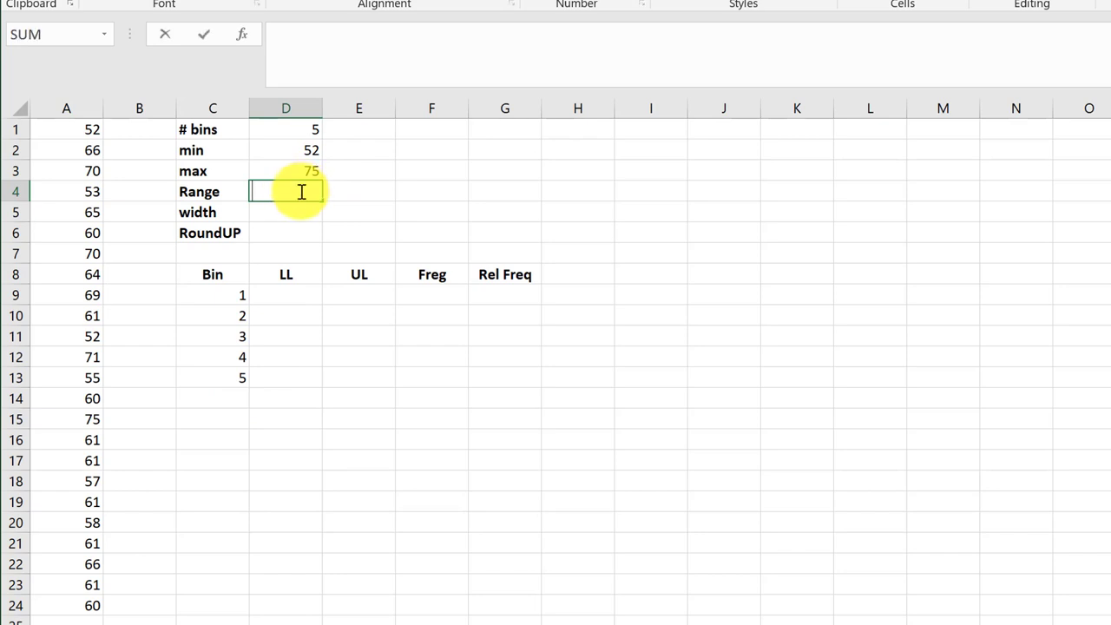
{"action": "type", "text": "=D3-"}
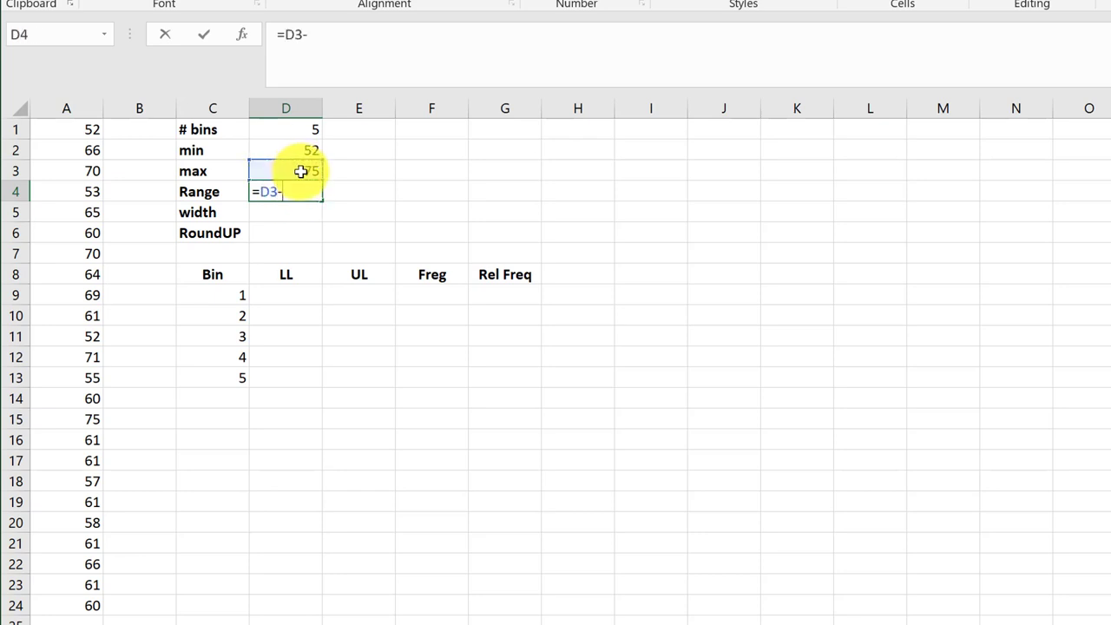
{"action": "left_click", "coordinate": [286, 150]}
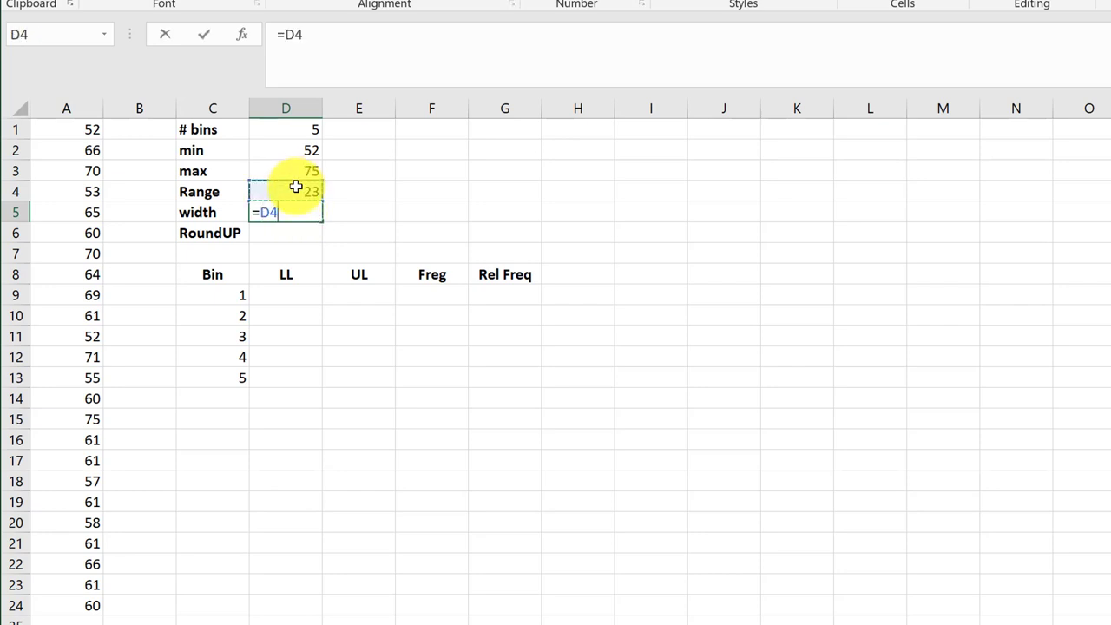
{"action": "type", "text": "/"}
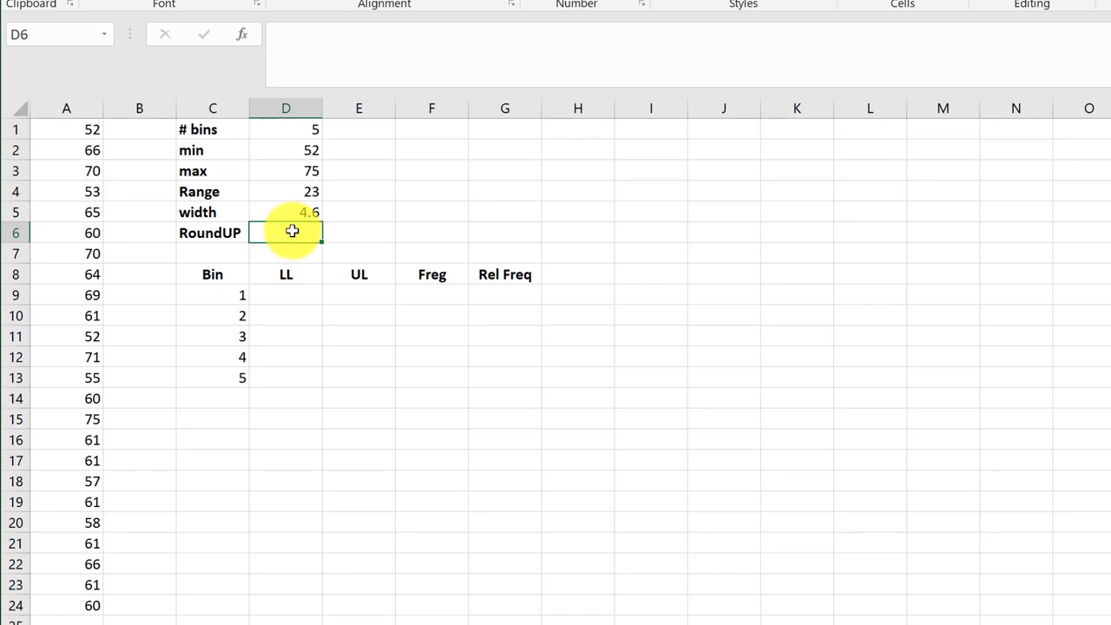
{"action": "type", "text": "=roun"}
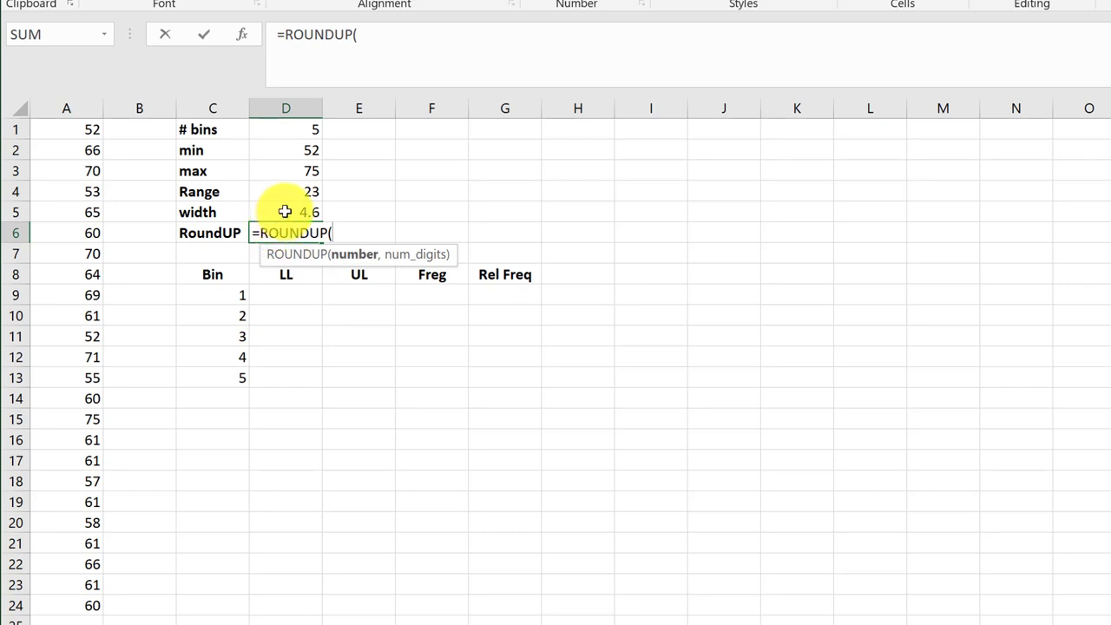
{"action": "left_click", "coordinate": [286, 212]}
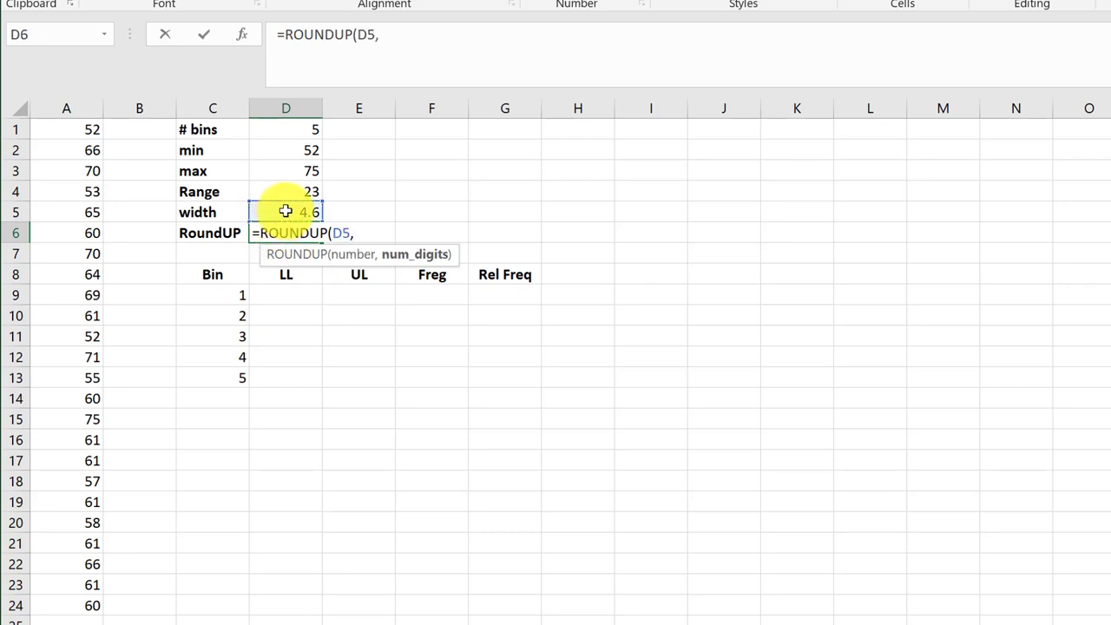
{"action": "type", "text": "0)"}
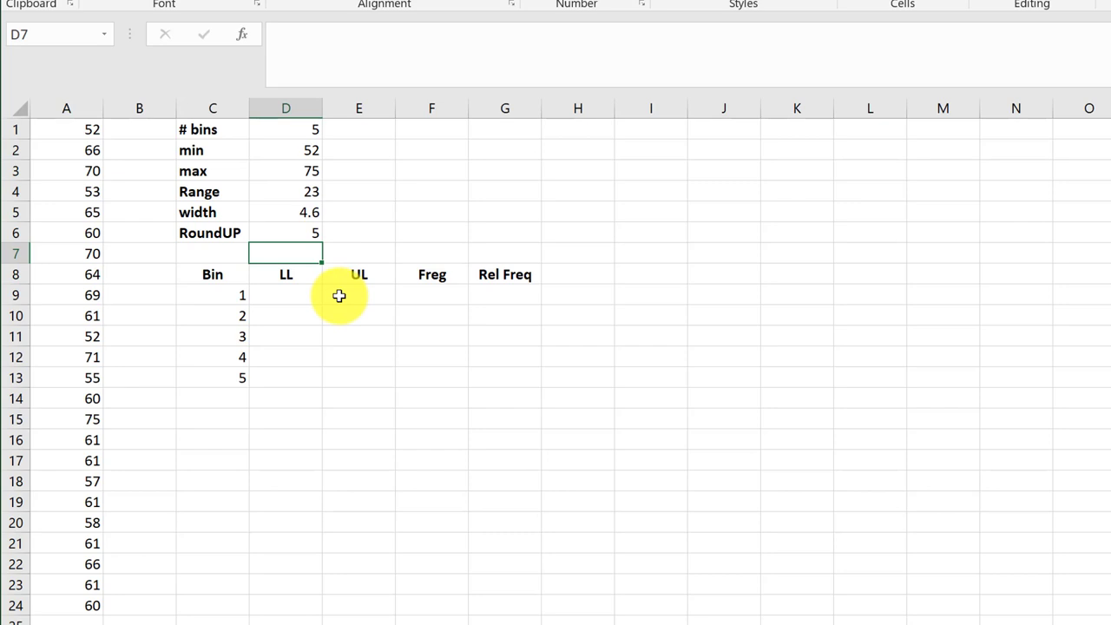
{"action": "mouse_move", "coordinate": [311, 298]}
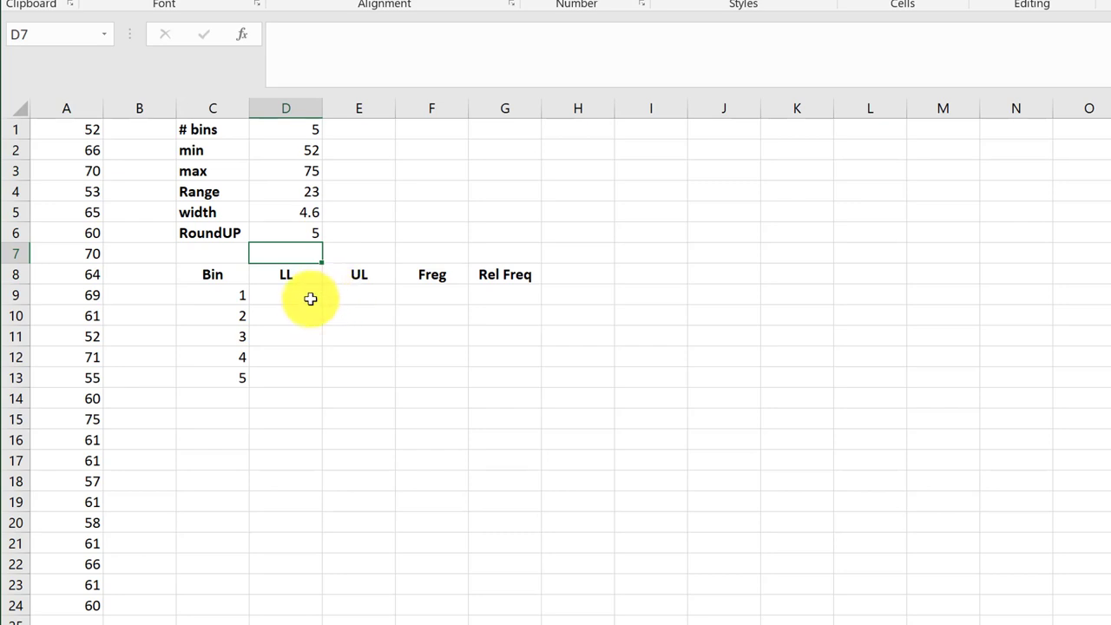
{"action": "mouse_move", "coordinate": [306, 298]}
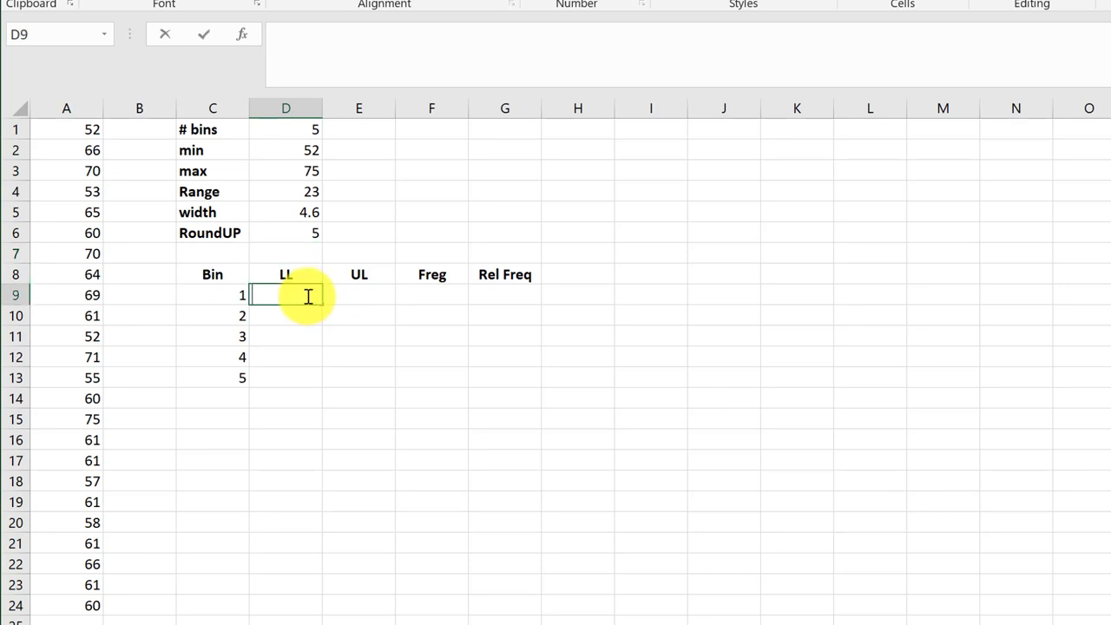
Step: Set the first lower limit to the minimum 52 and D10 to =D9+$D$6
{"action": "type", "text": "=D2"}
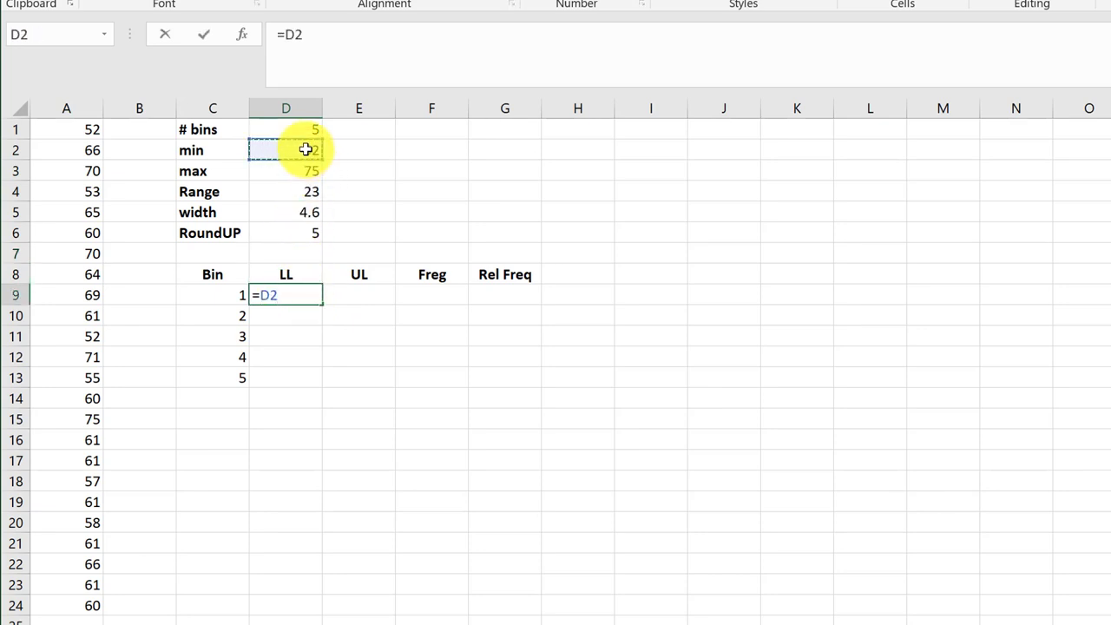
{"action": "key", "text": "enter"}
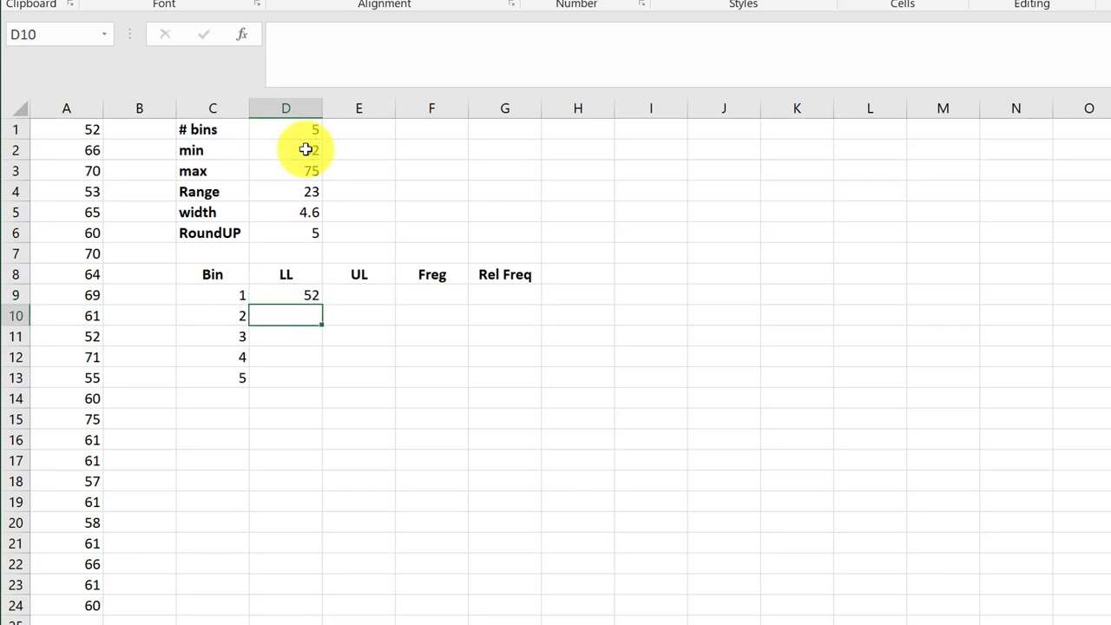
{"action": "mouse_move", "coordinate": [293, 316]}
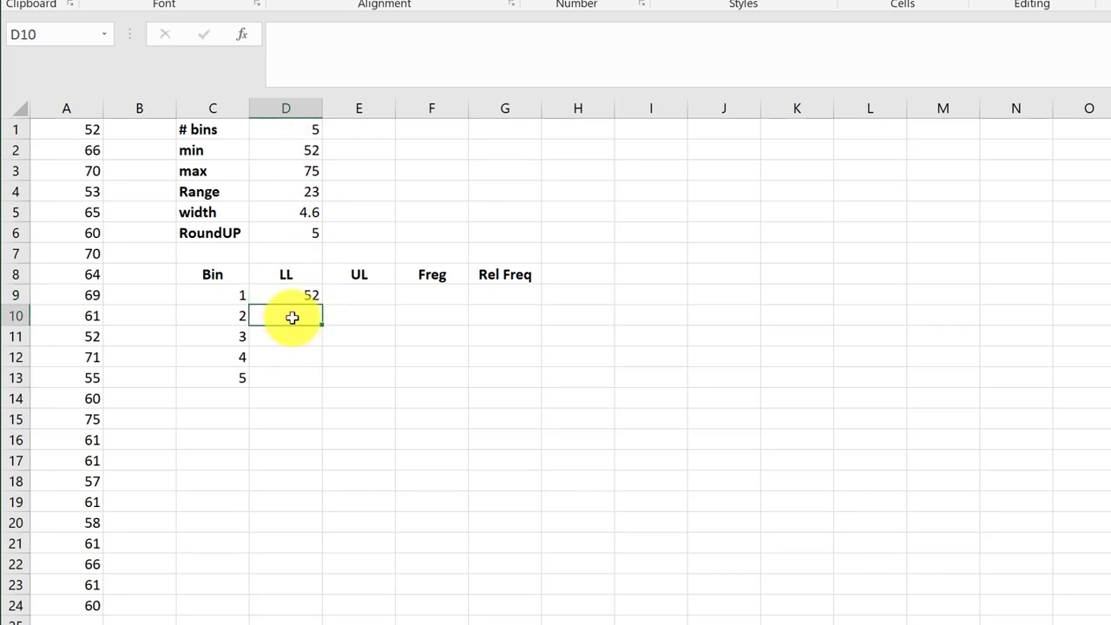
{"action": "type", "text": "="}
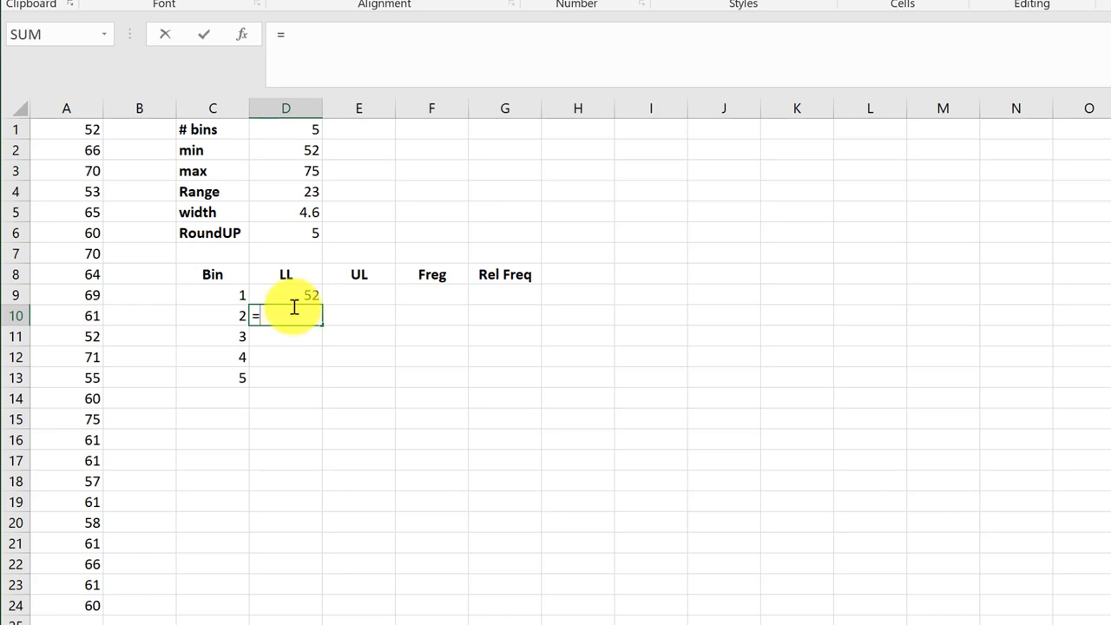
{"action": "left_click", "coordinate": [285, 294]}
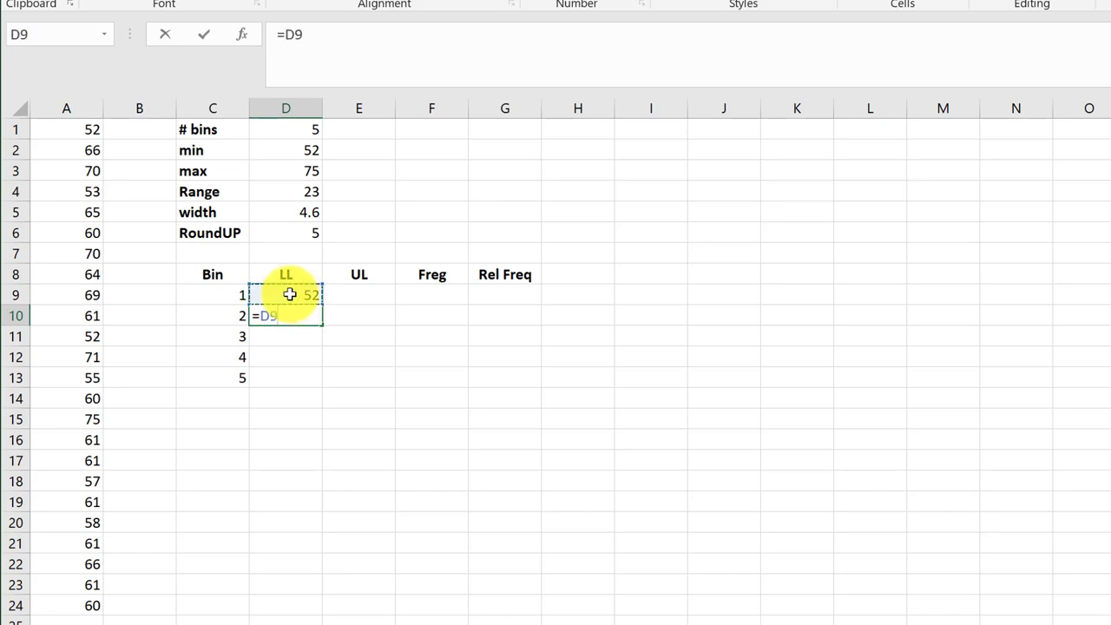
{"action": "type", "text": "+"}
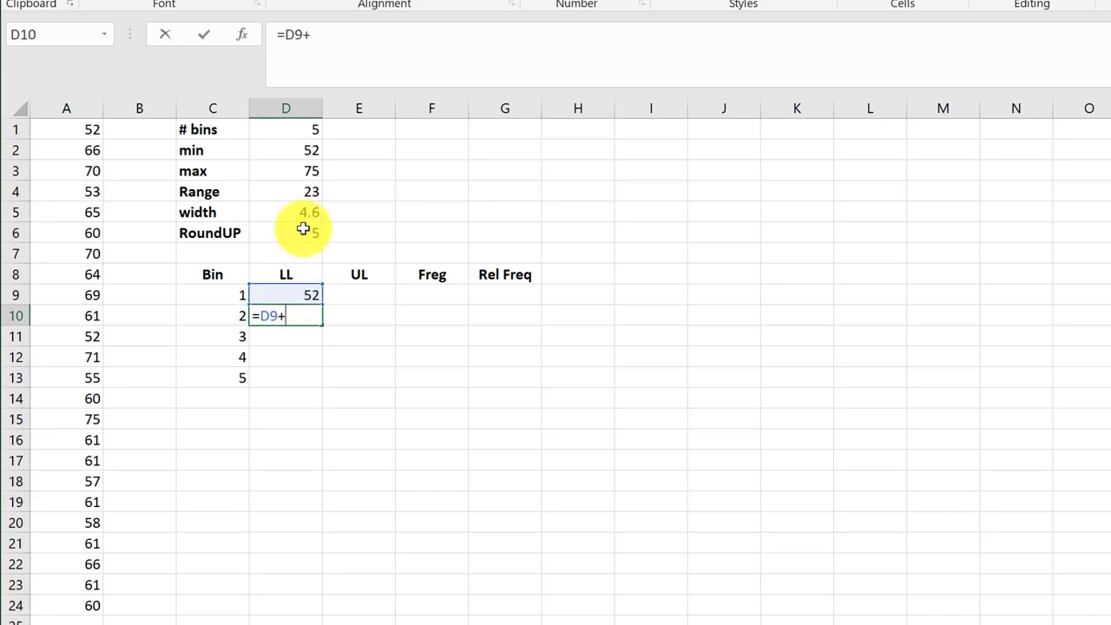
{"action": "left_click", "coordinate": [285, 232]}
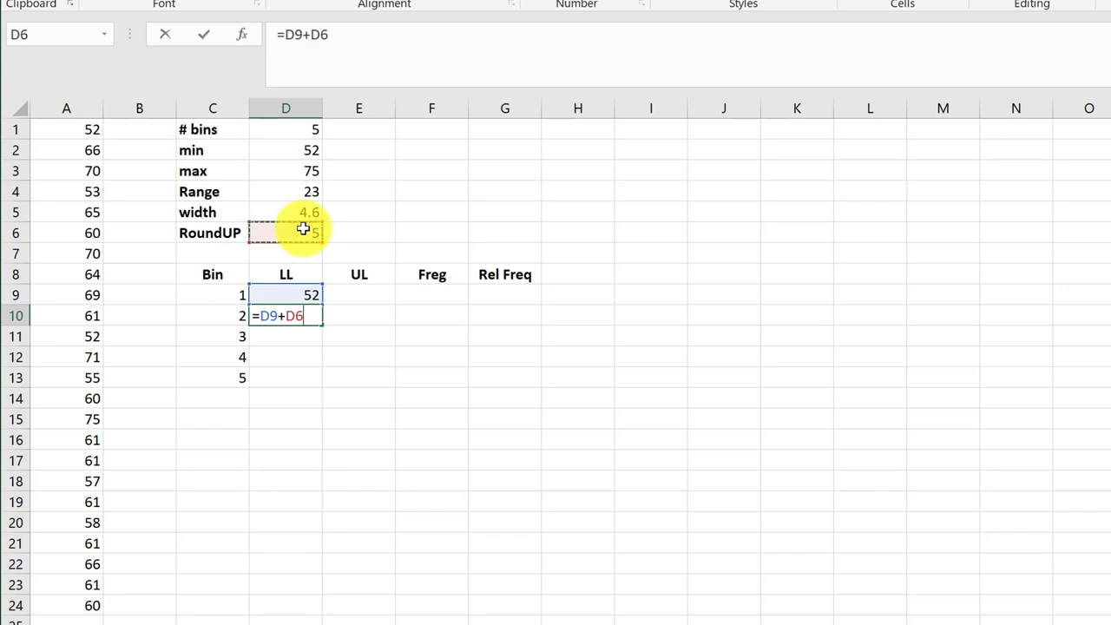
{"action": "key", "text": "f4"}
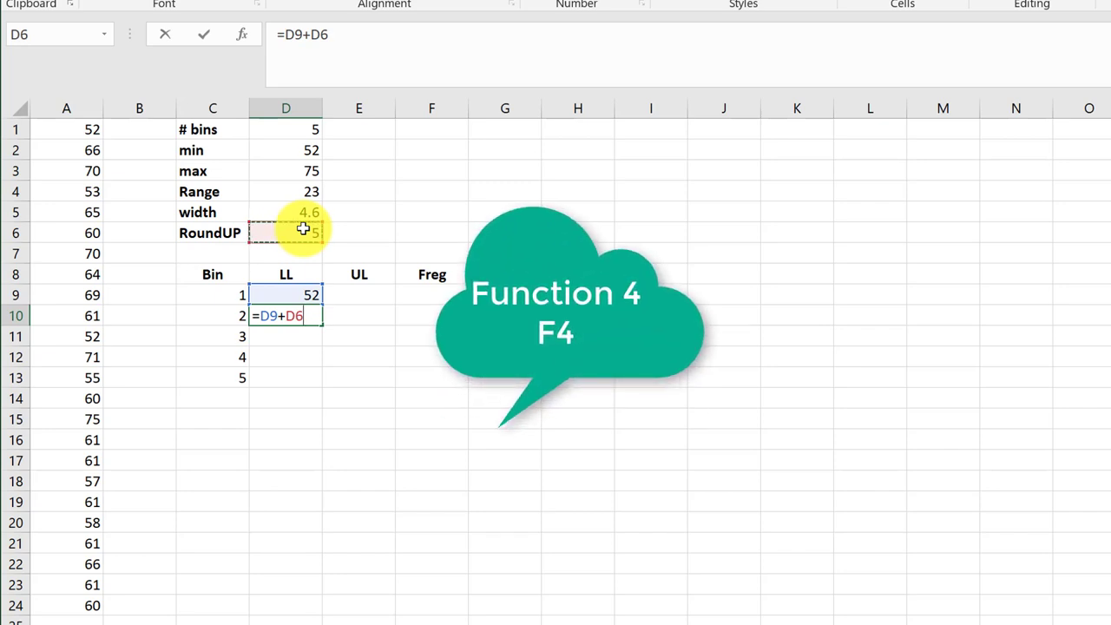
{"action": "key", "text": "f4"}
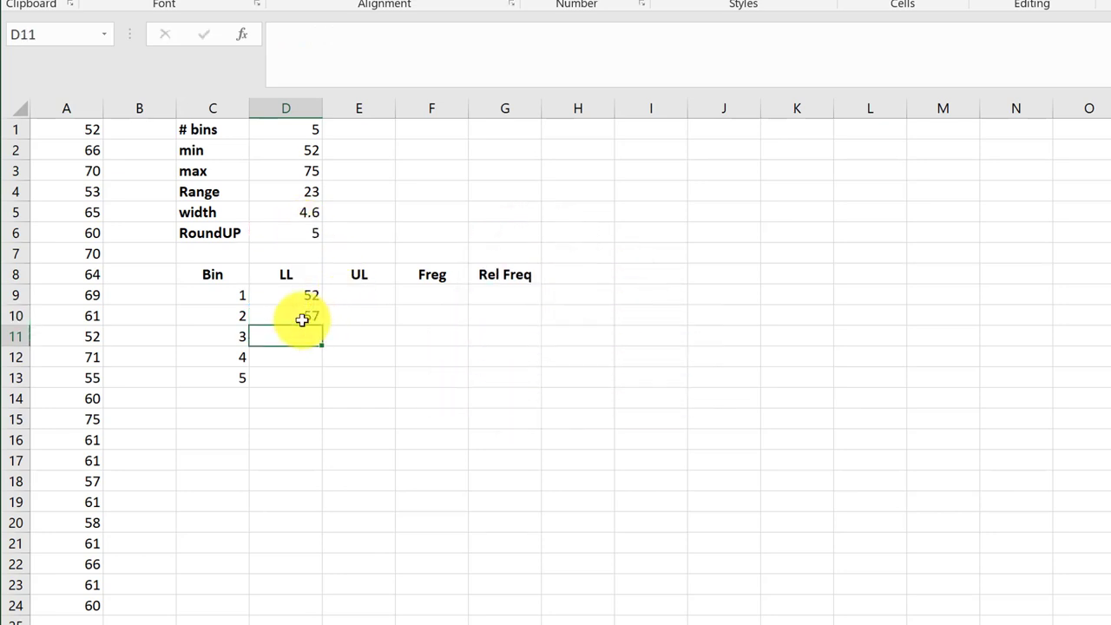
Step: Fill the lower-limit formula down to get 57, 62, 67 and 72
{"action": "left_click", "coordinate": [286, 315]}
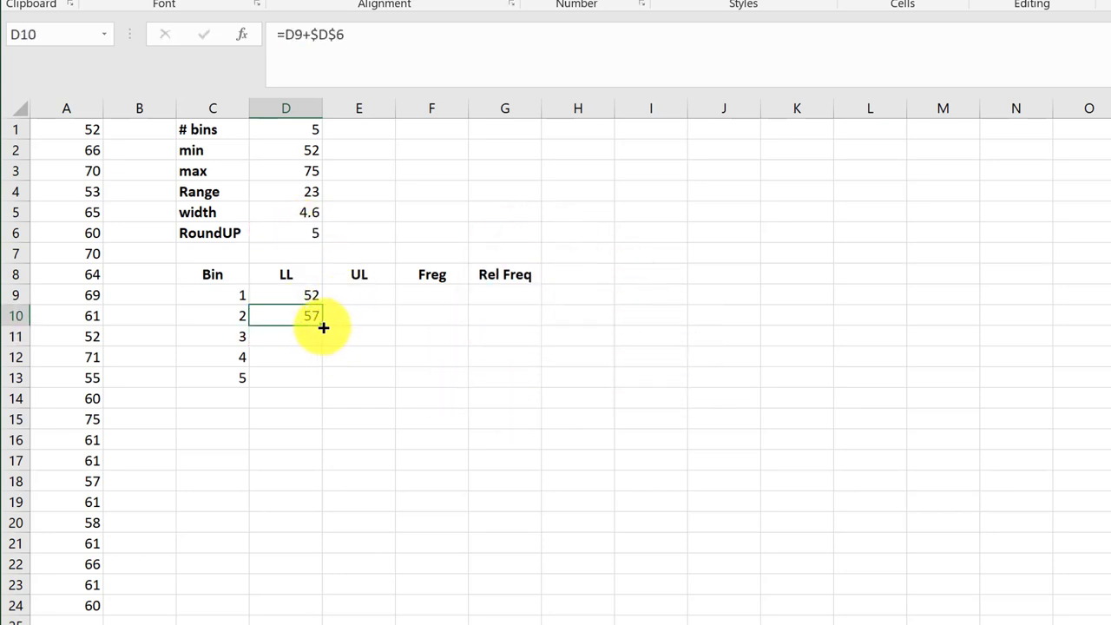
{"action": "left_click_drag", "start_coordinate": [324, 328], "coordinate": [286, 378]}
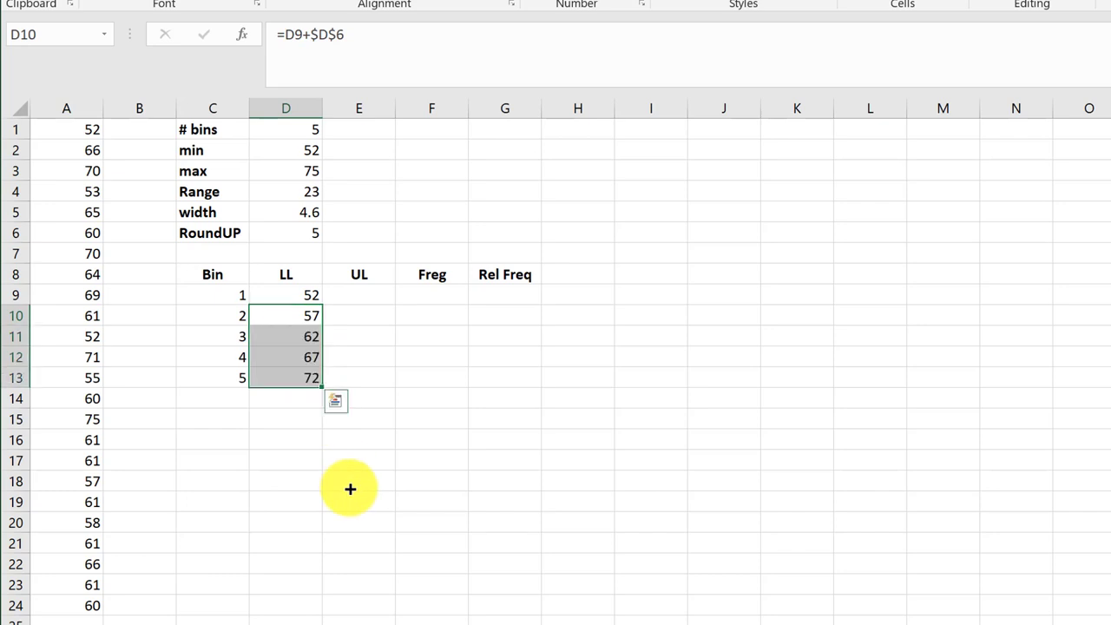
{"action": "mouse_move", "coordinate": [349, 486]}
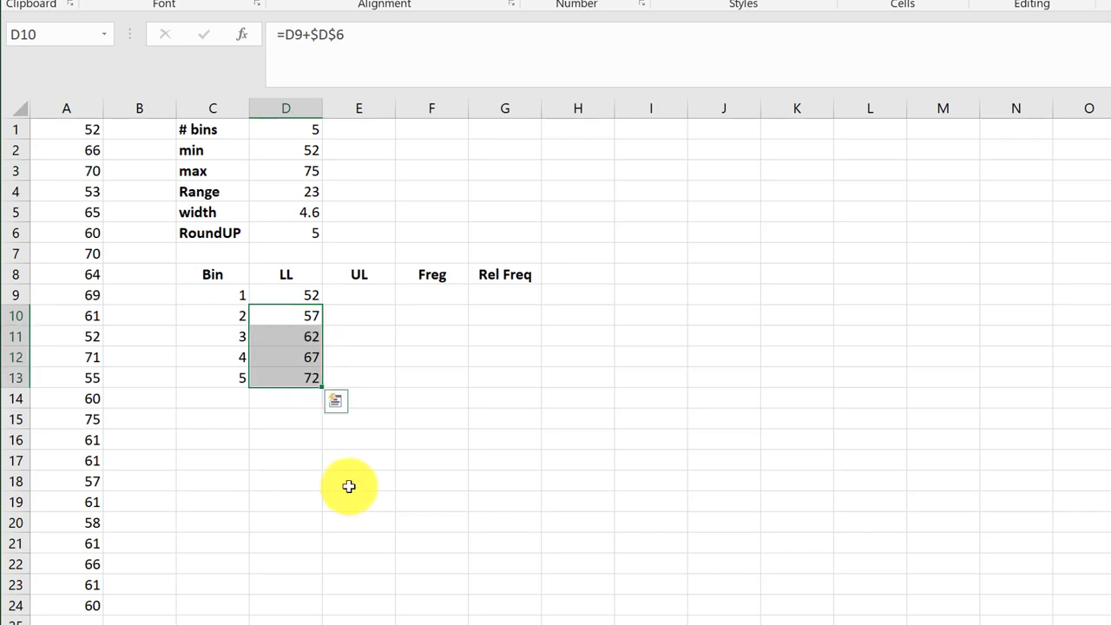
{"action": "left_click", "coordinate": [358, 294]}
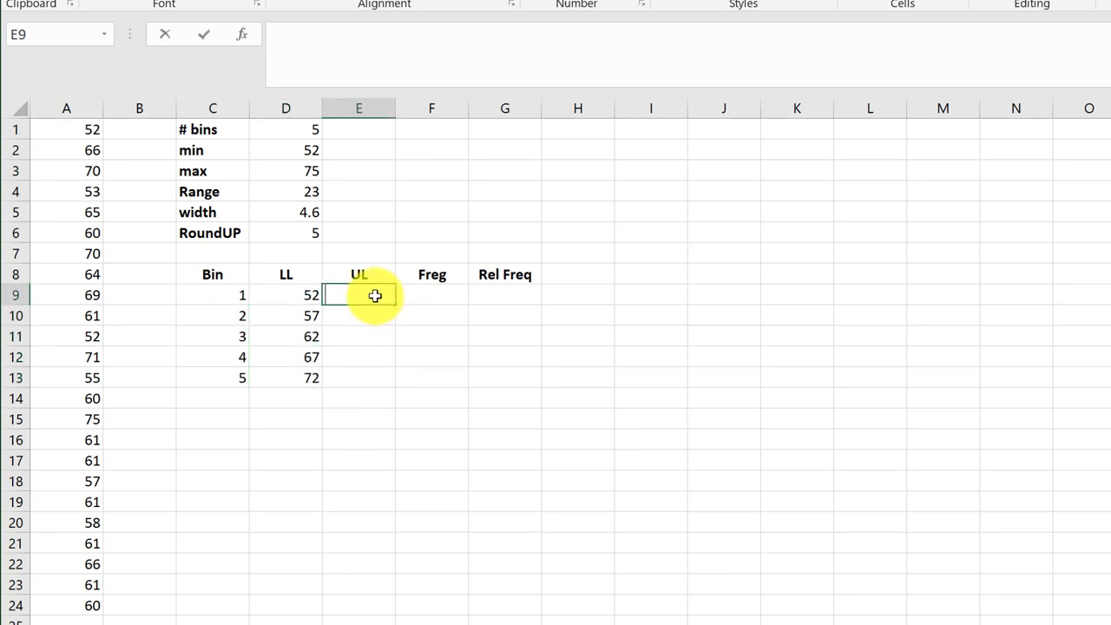
Step: Enter =D10-1 in E9 for the first upper limit, 56
{"action": "type", "text": "="}
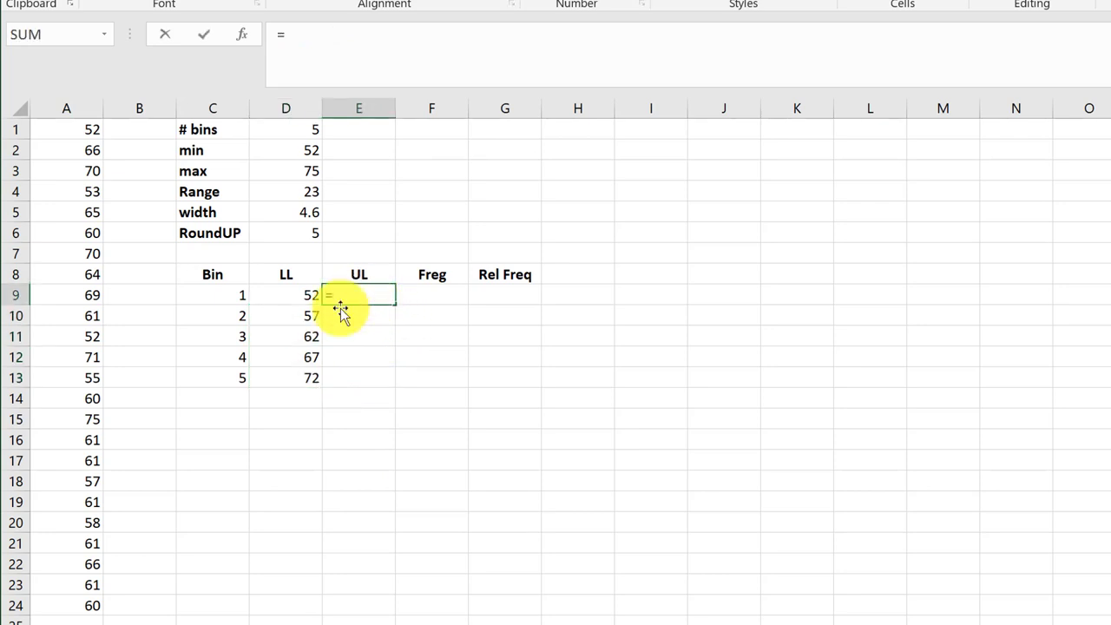
{"action": "left_click", "coordinate": [310, 295]}
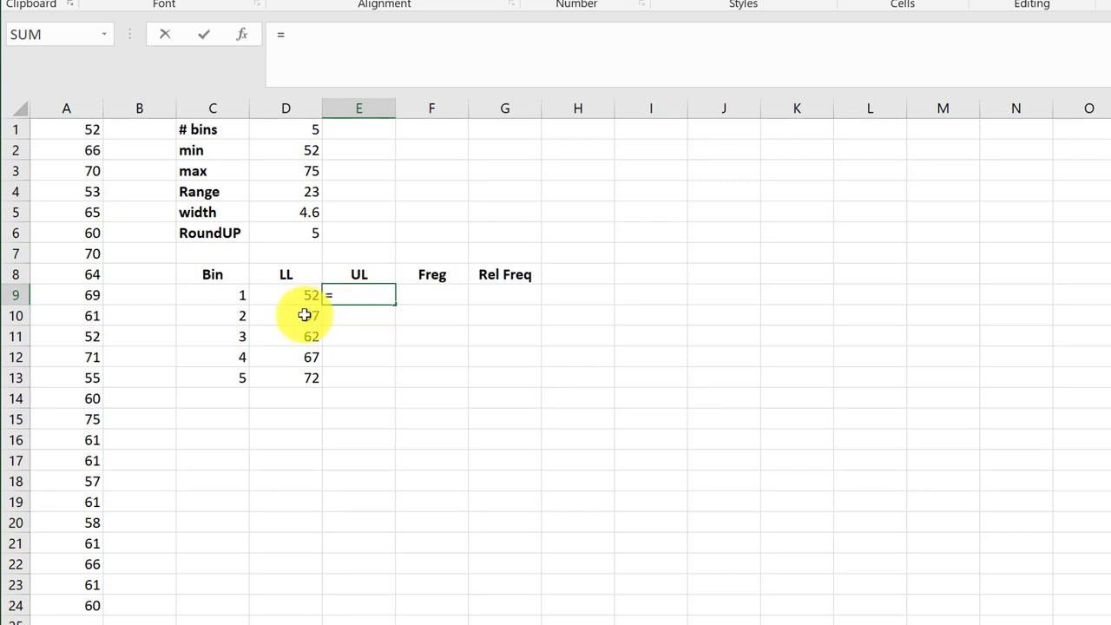
{"action": "left_click", "coordinate": [286, 315]}
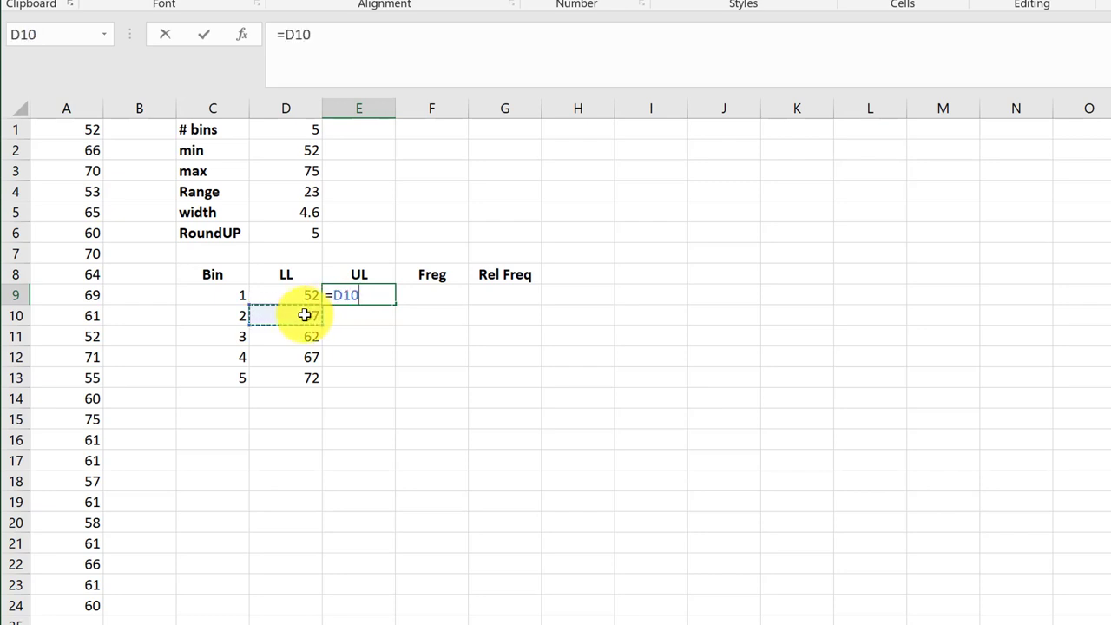
{"action": "type", "text": "-"}
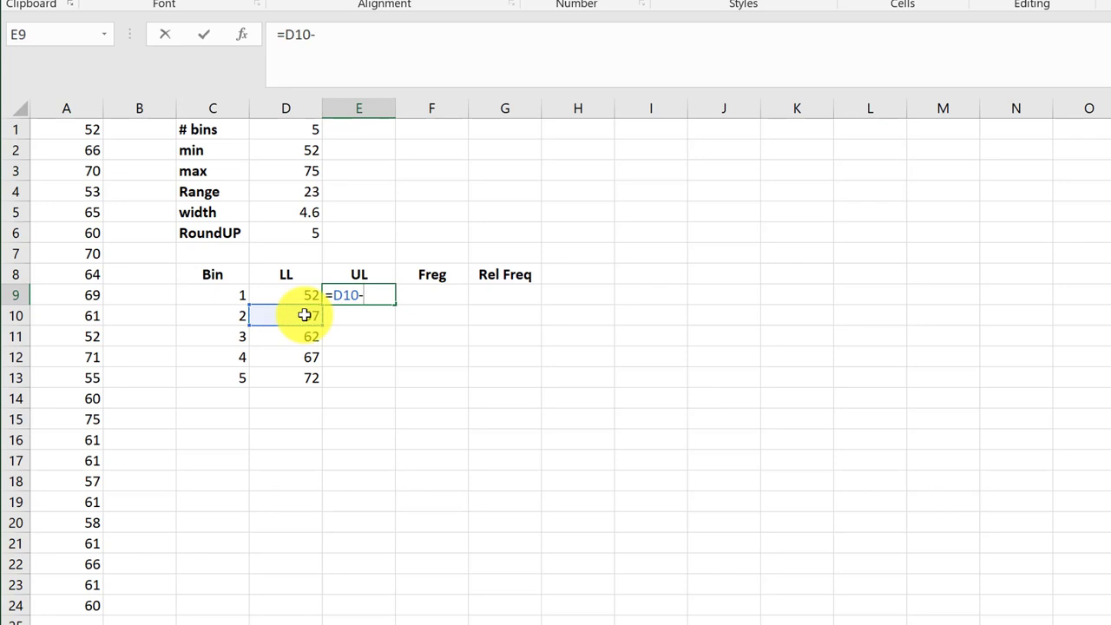
{"action": "type", "text": "1"}
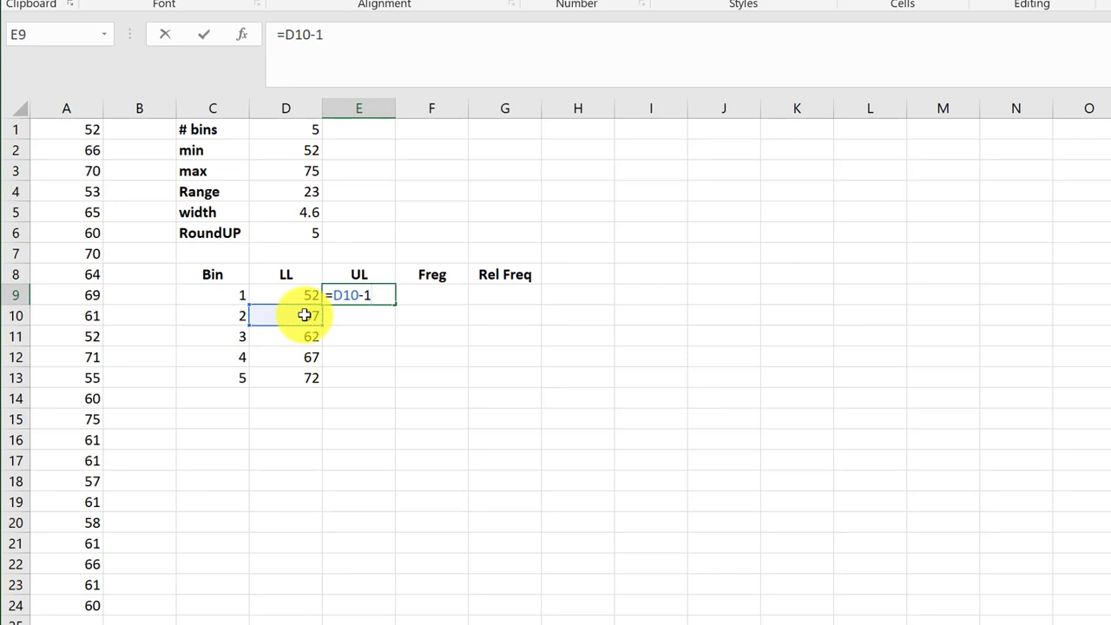
{"action": "key", "text": "enter"}
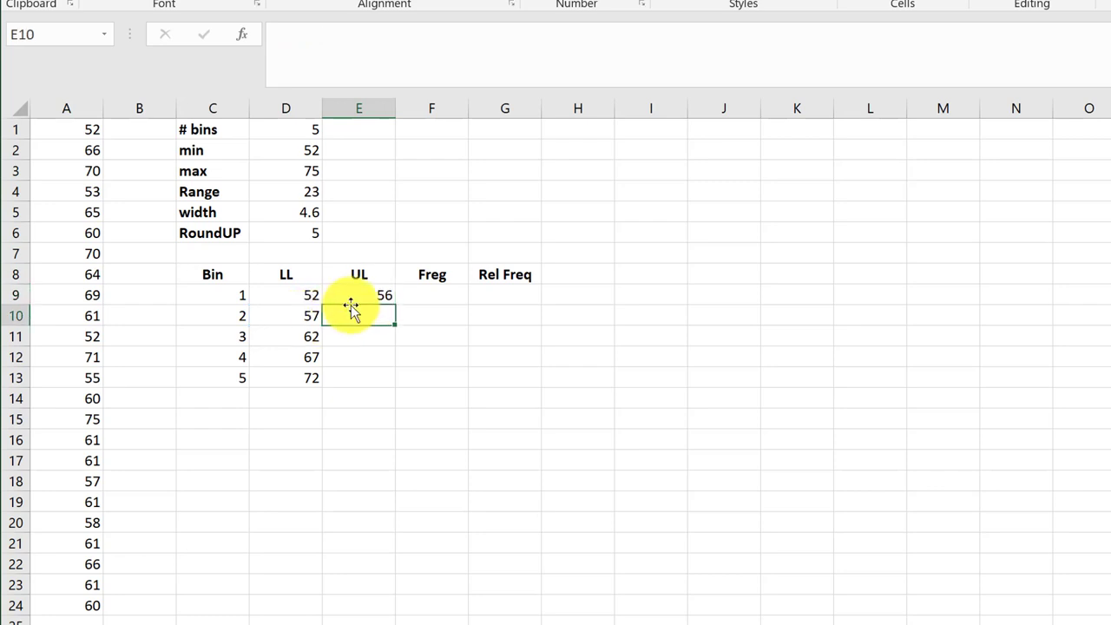
{"action": "left_click", "coordinate": [358, 296]}
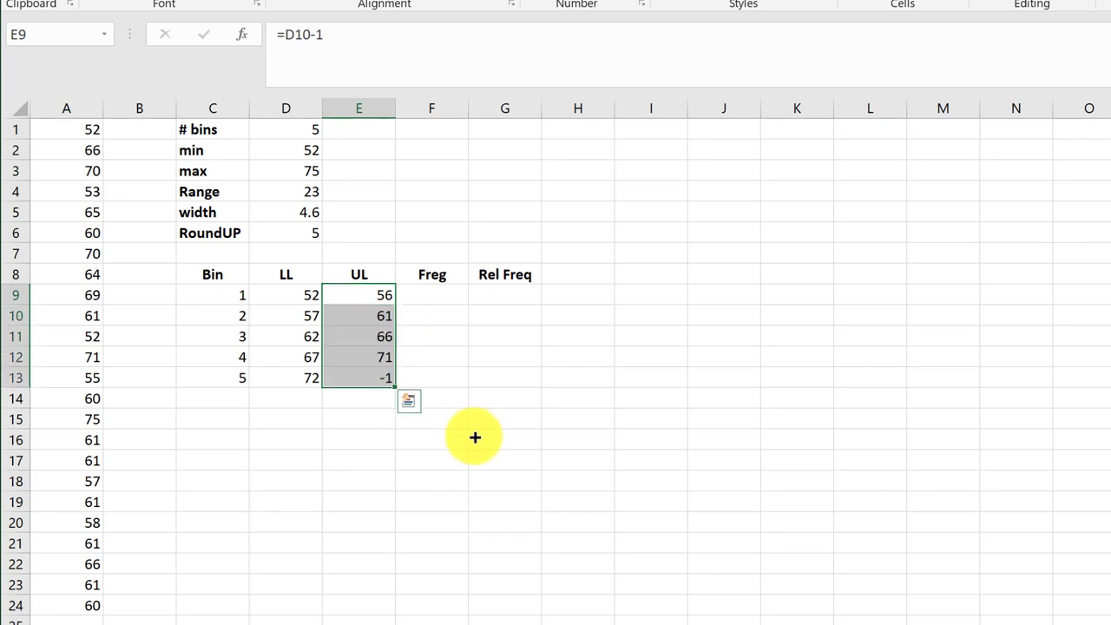
{"action": "mouse_move", "coordinate": [303, 378]}
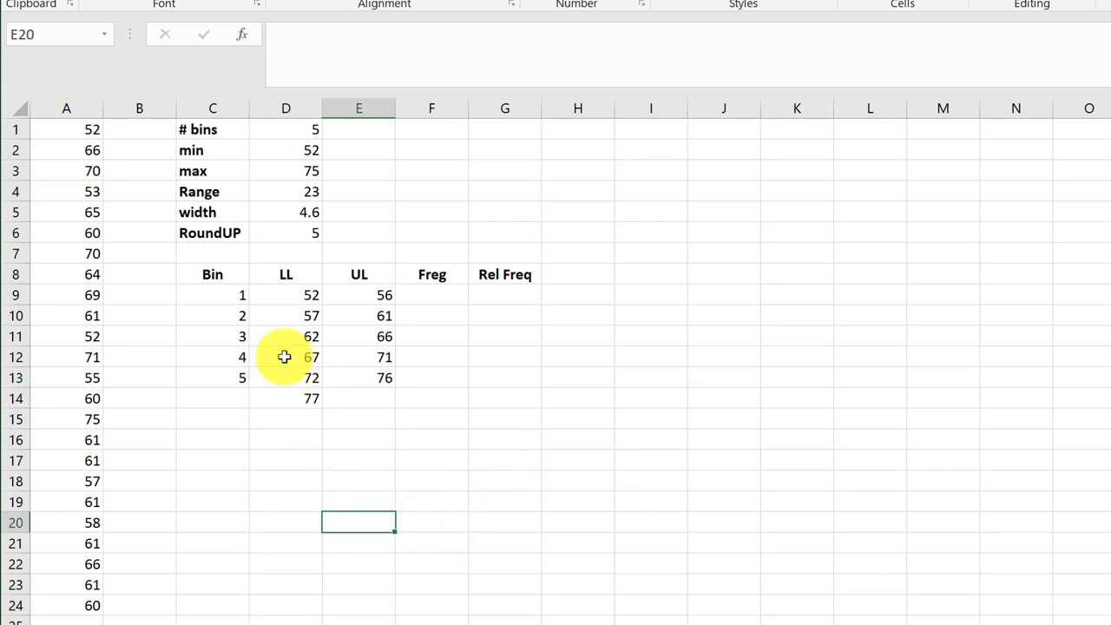
{"action": "mouse_move", "coordinate": [346, 306]}
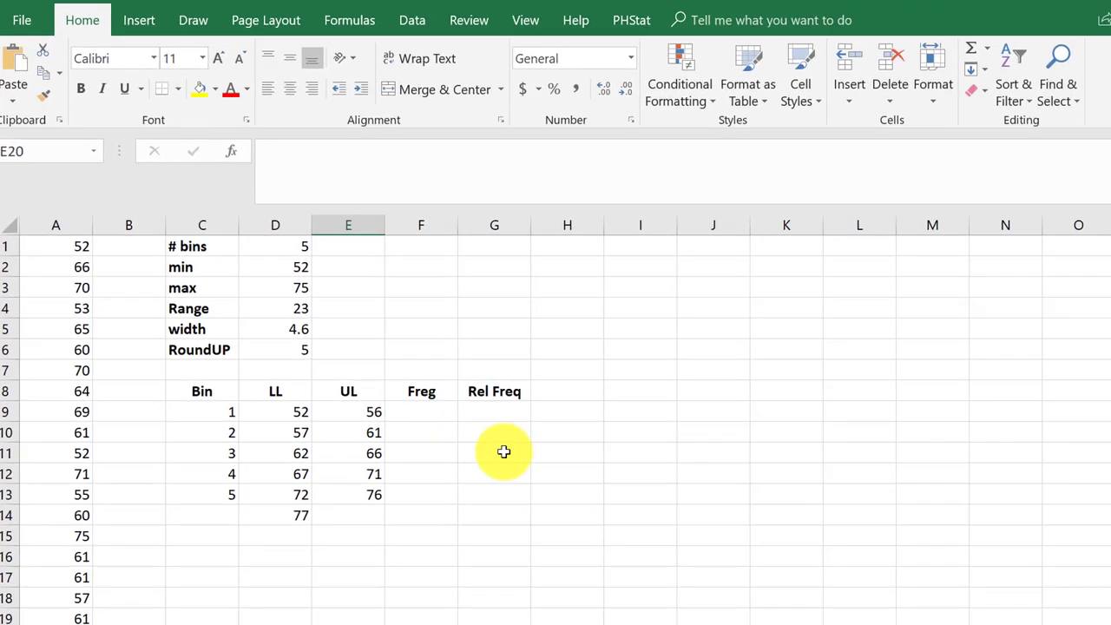
{"action": "mouse_move", "coordinate": [429, 414]}
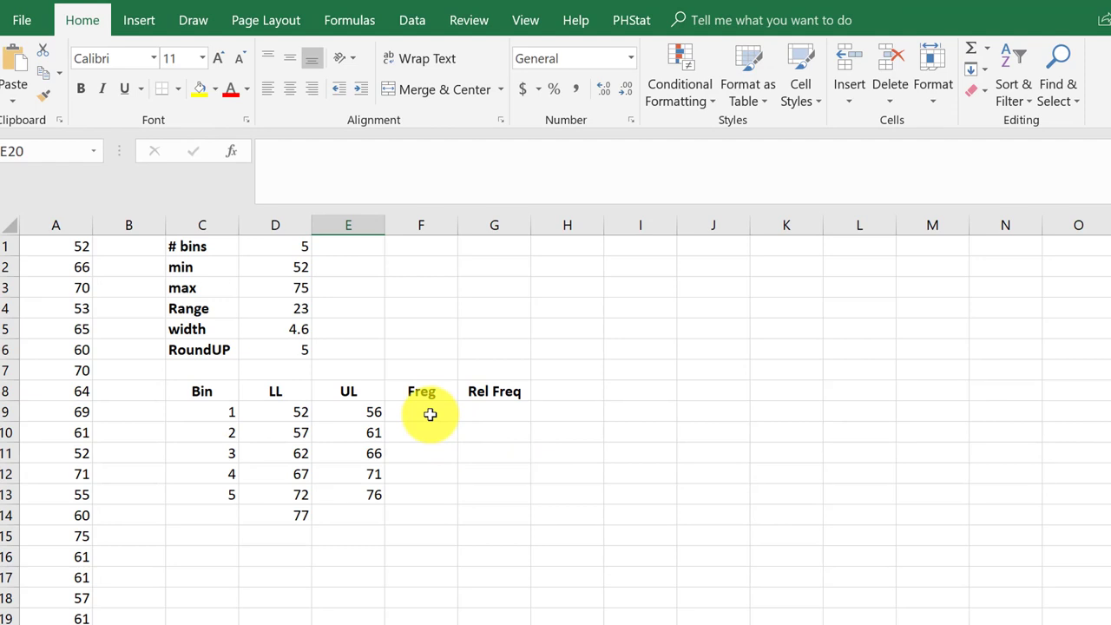
Step: Array-enter =FREQUENCY(A1:A24,E9:E13) in F9:F14, giving 4, 11, 4, 4, 1, 0
{"action": "left_click", "coordinate": [421, 411]}
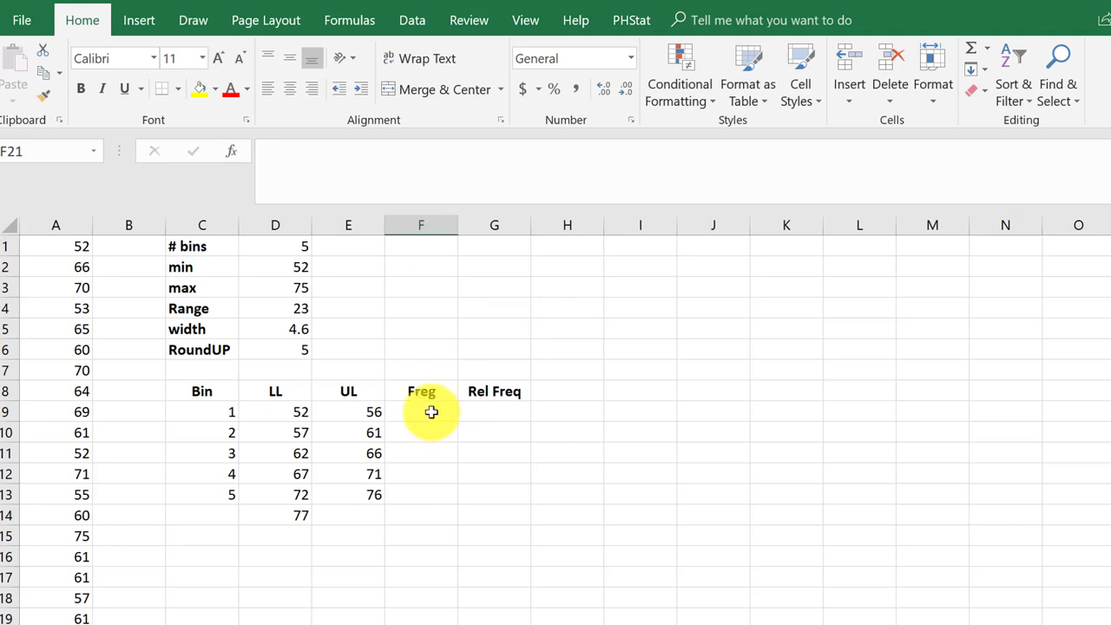
{"action": "left_click_drag", "start_coordinate": [421, 411], "coordinate": [421, 494]}
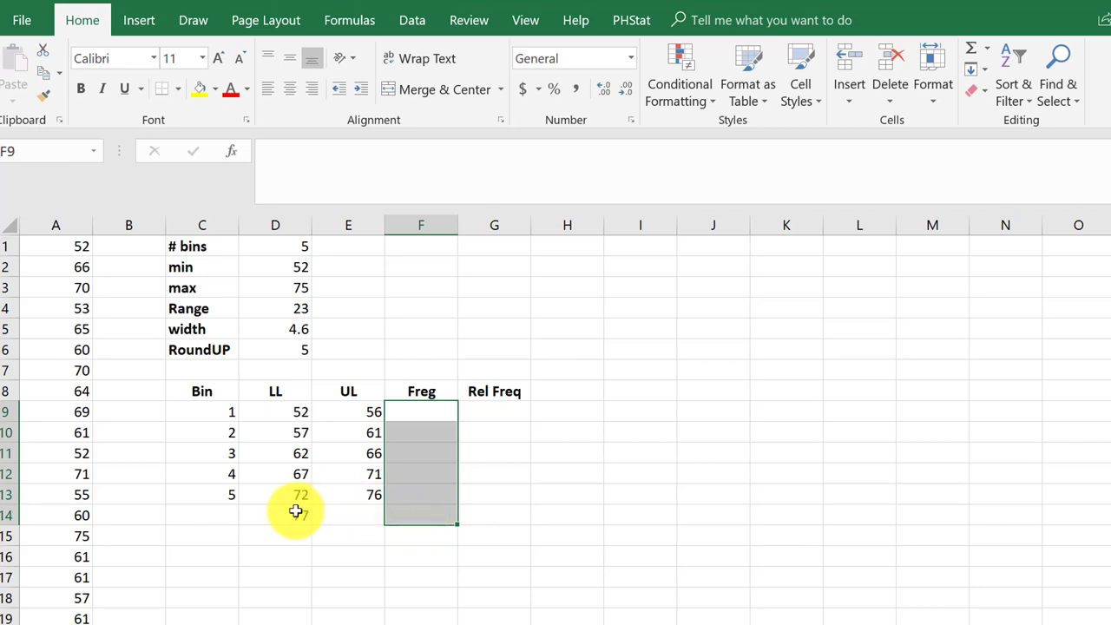
{"action": "mouse_move", "coordinate": [287, 514]}
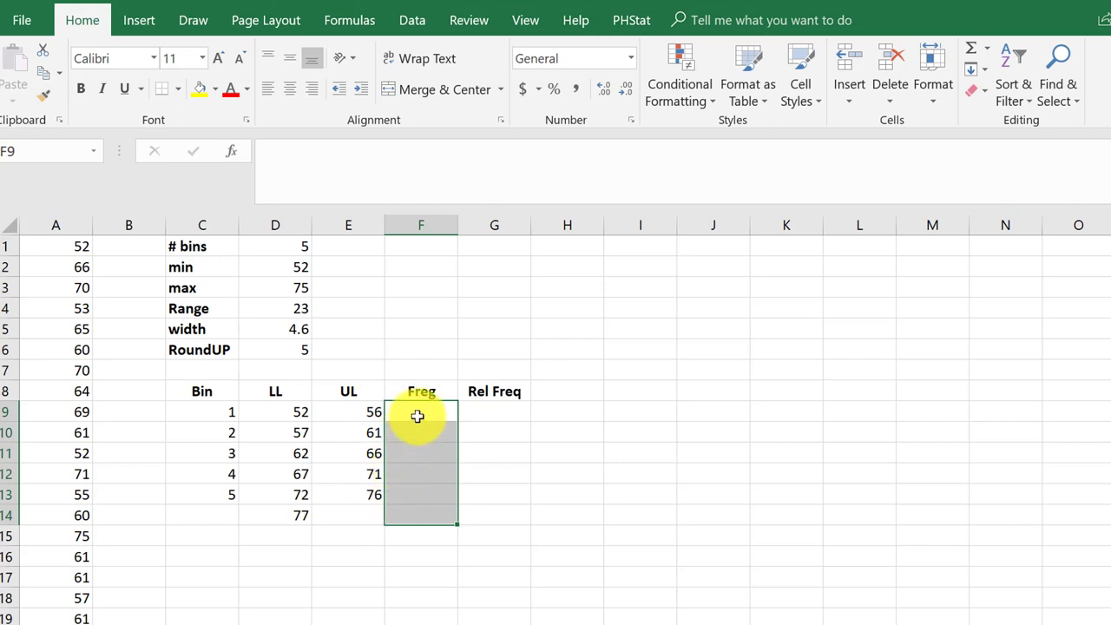
{"action": "type", "text": "="}
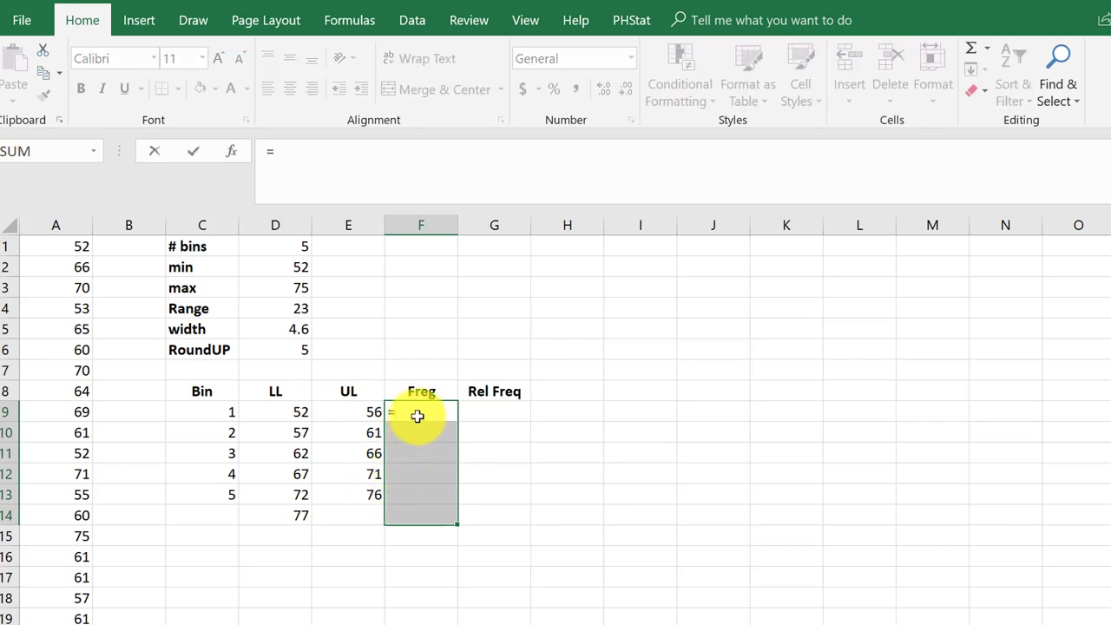
{"action": "type", "text": "freq"}
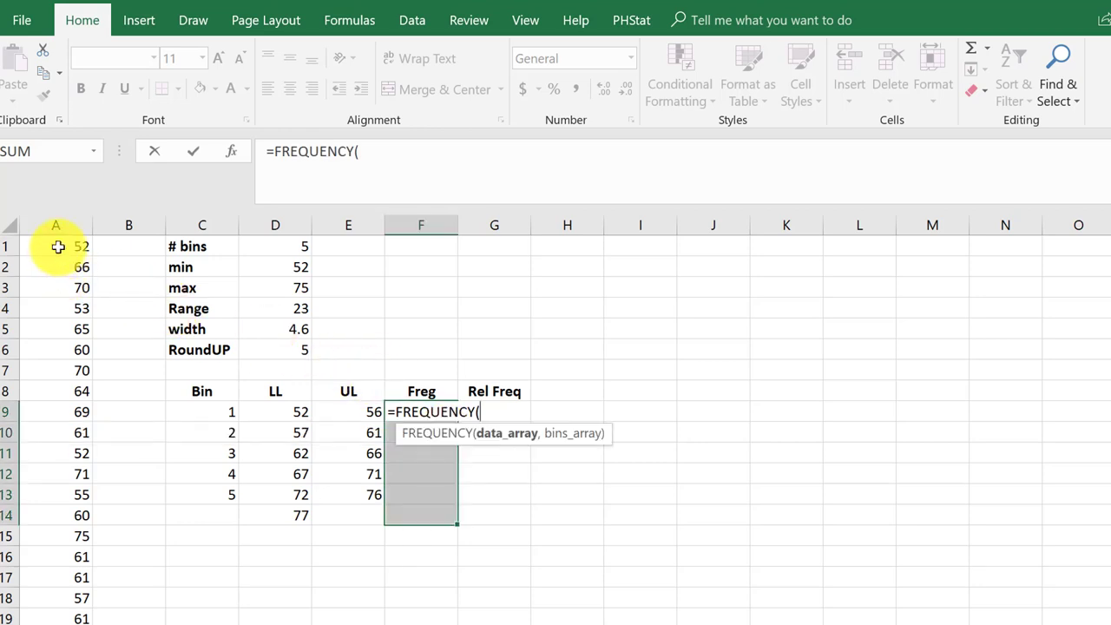
{"action": "left_click_drag", "start_coordinate": [55, 245], "coordinate": [56, 474]}
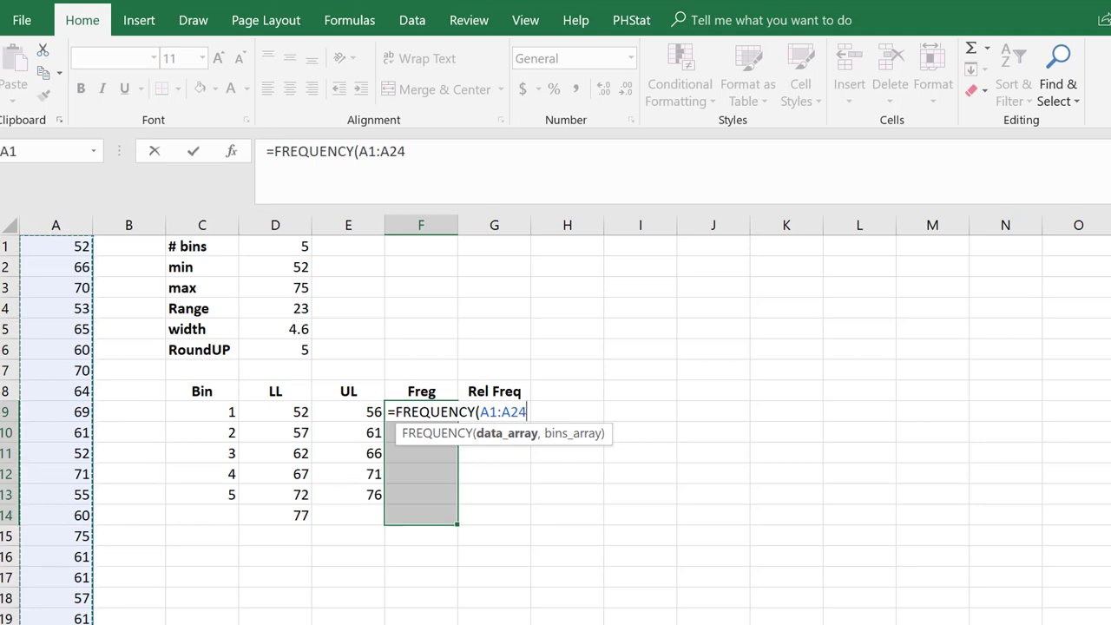
{"action": "type", "text": ","}
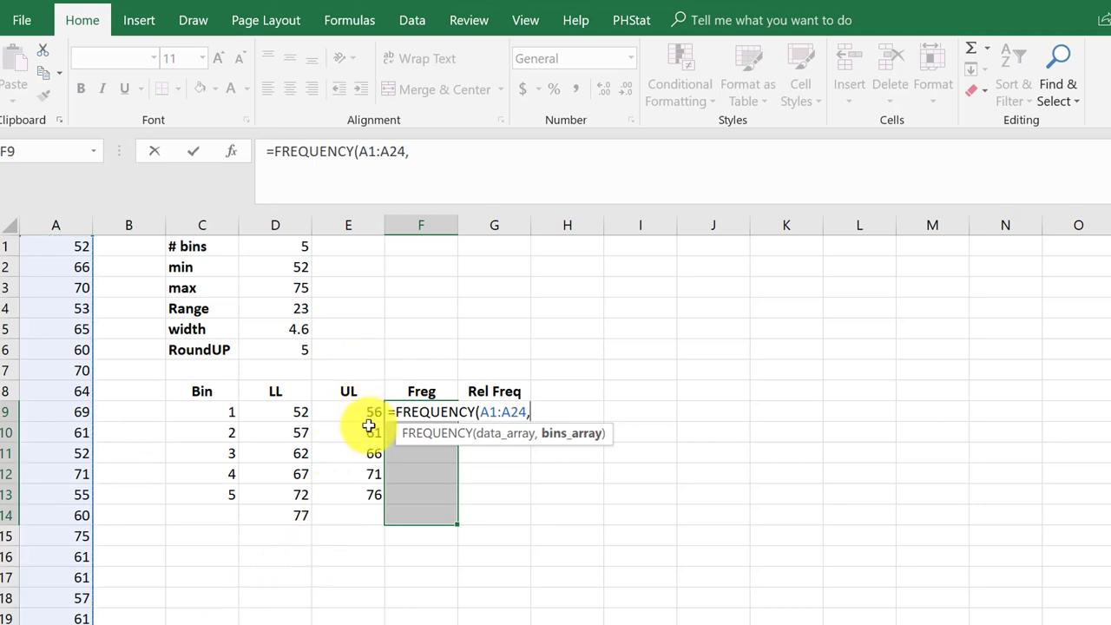
{"action": "left_click_drag", "start_coordinate": [348, 411], "coordinate": [348, 494]}
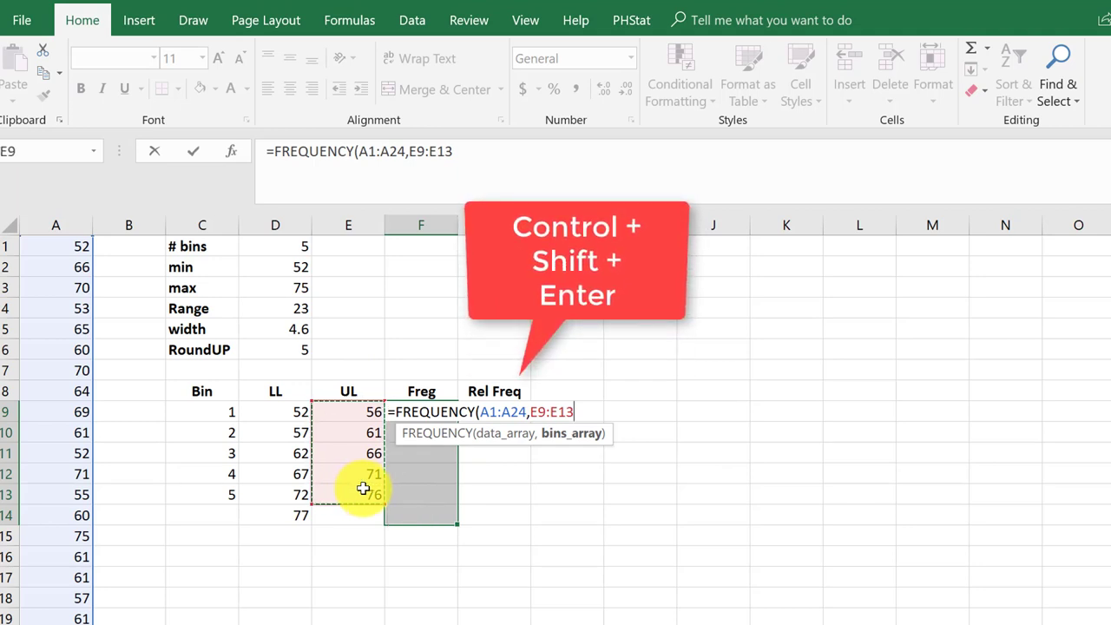
{"action": "key", "text": "ctrl+shift+enter"}
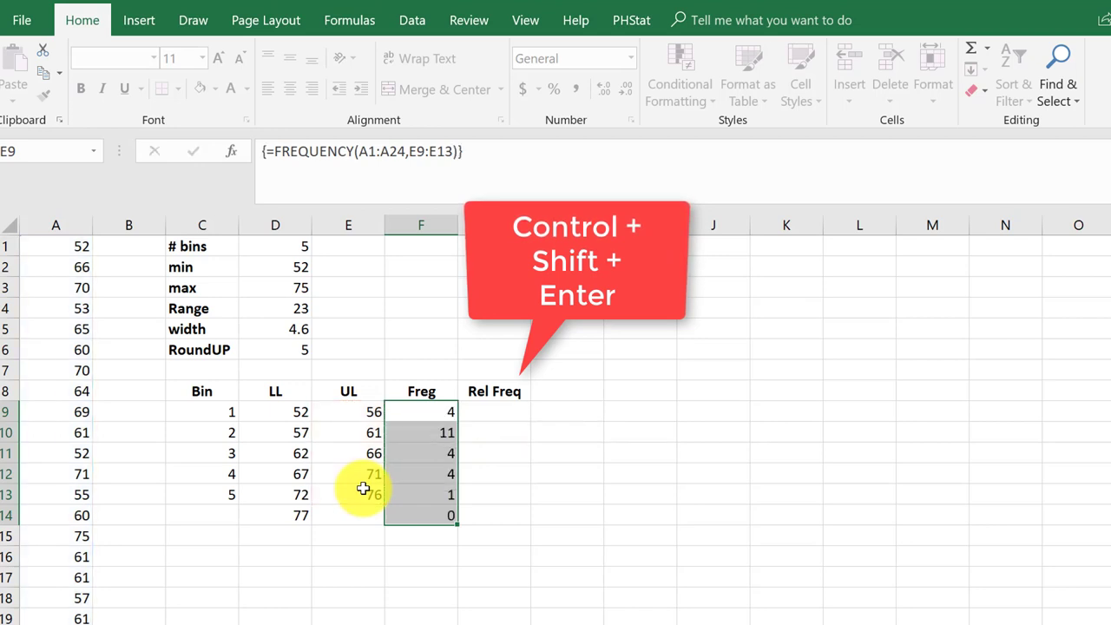
{"action": "key", "text": "ctrl+shift+enter"}
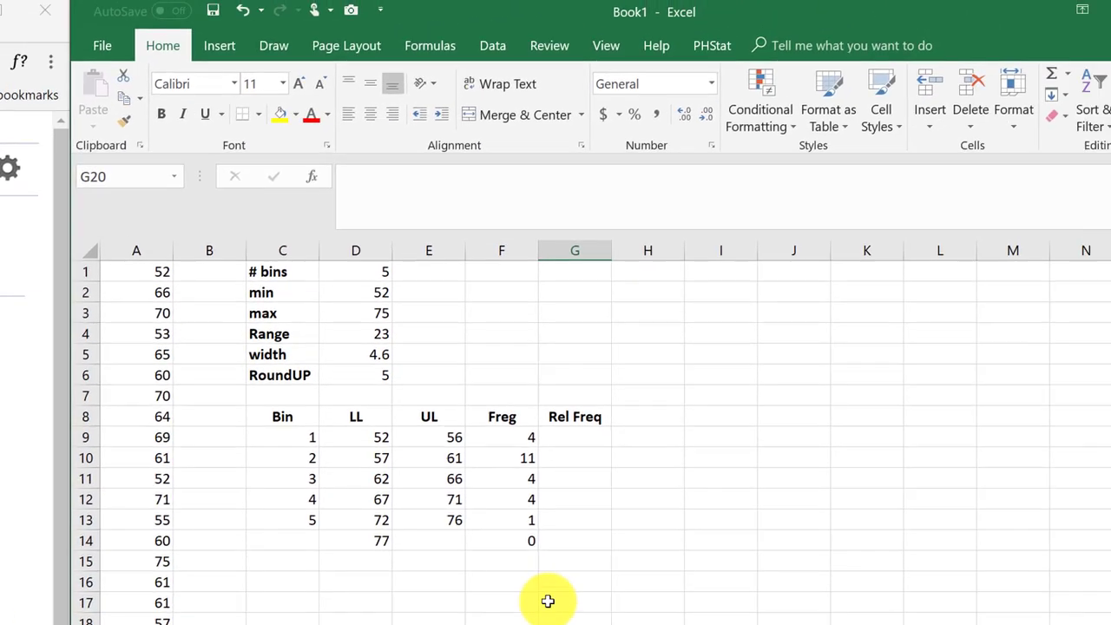
Step: Total the frequencies with =SUM in F15, giving 24
{"action": "left_click", "coordinate": [436, 566]}
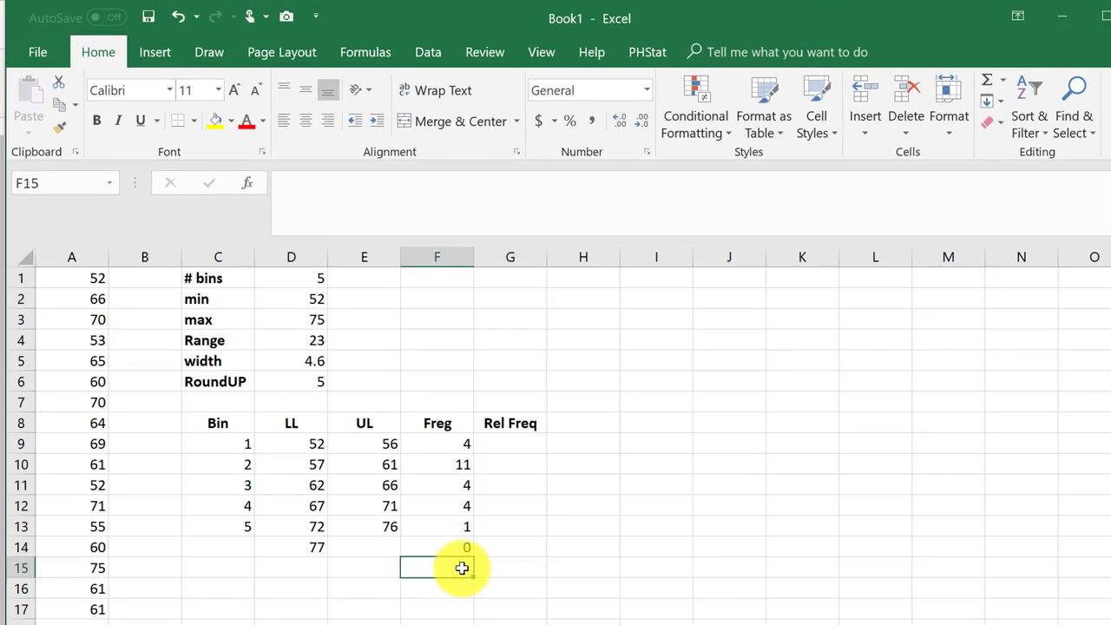
{"action": "type", "text": "=s"}
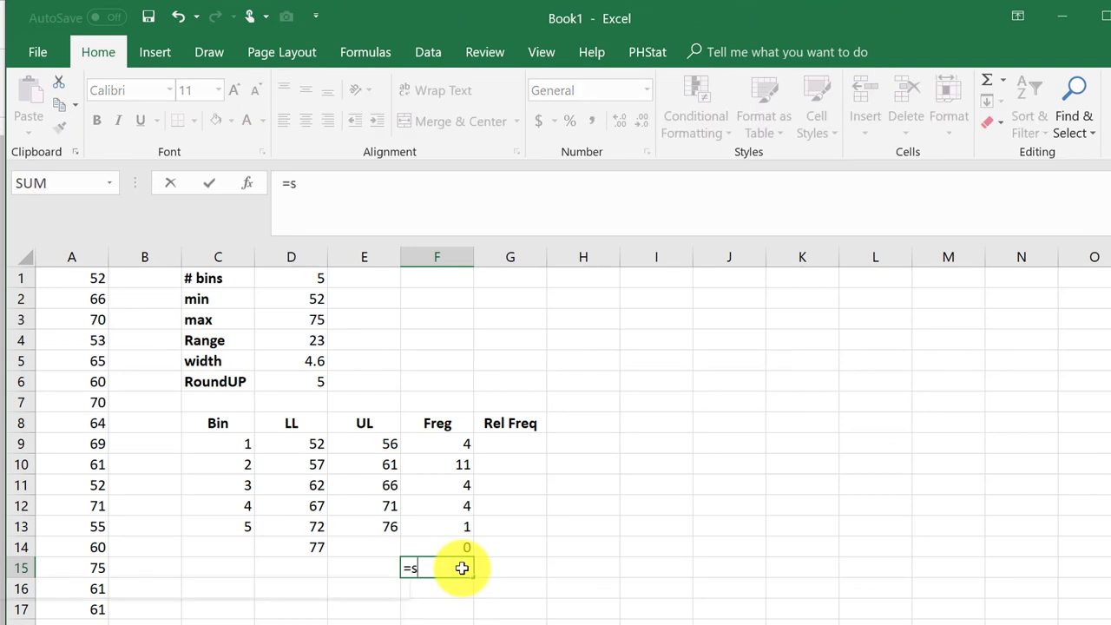
{"action": "type", "text": "um"}
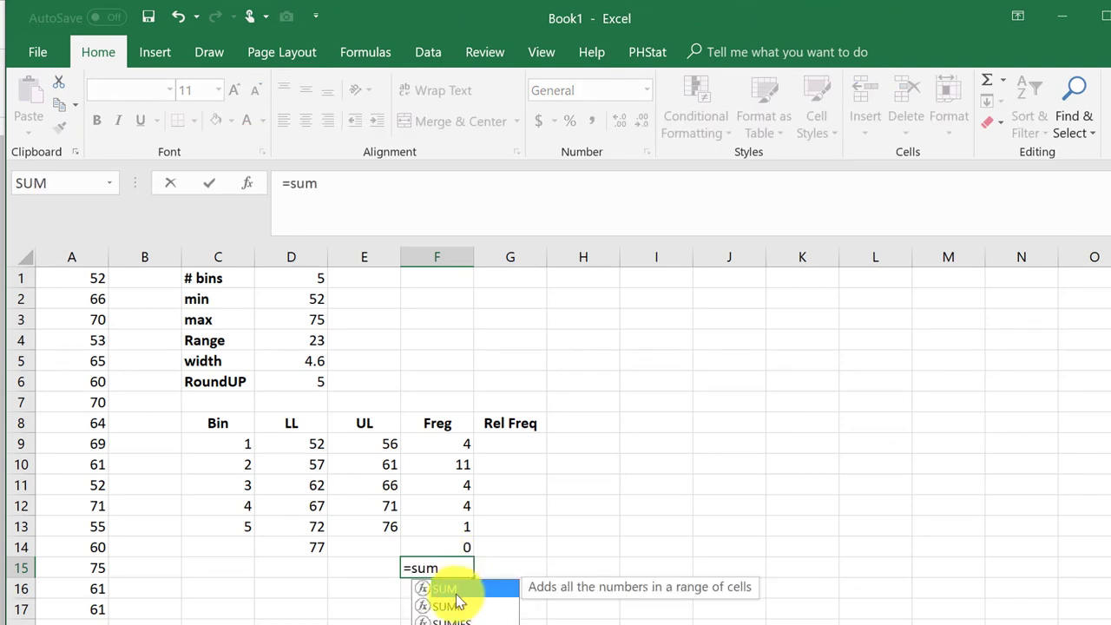
{"action": "left_click", "coordinate": [437, 444]}
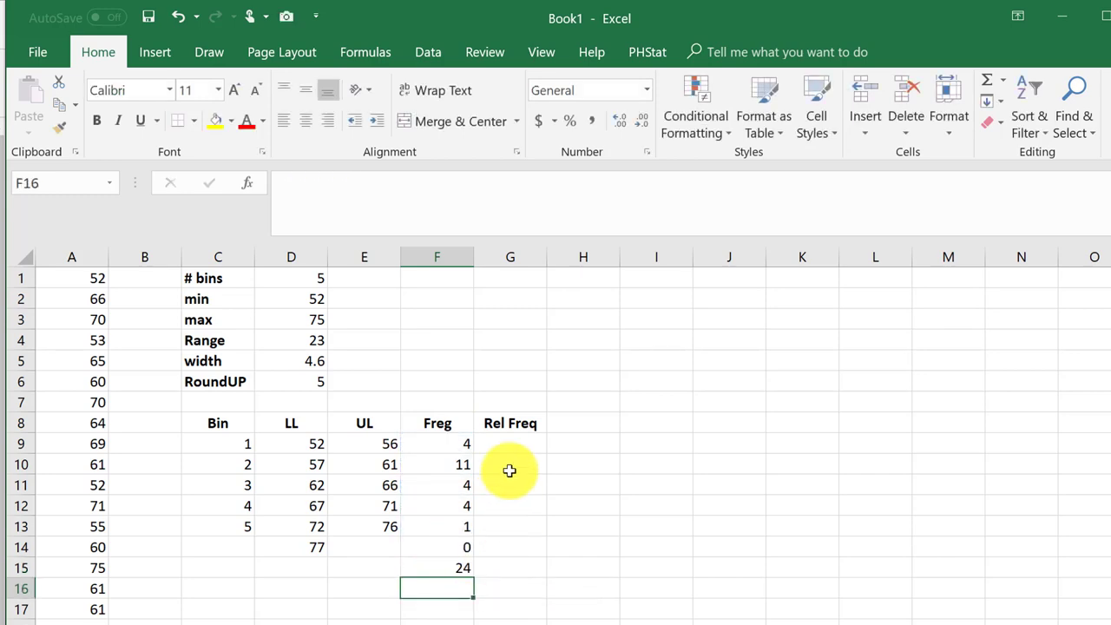
Step: Fill G9:G14 with =F9/$F$15 relative frequencies, 0.166667 down to 0
{"action": "left_click", "coordinate": [510, 443]}
{"action": "type", "text": "="}
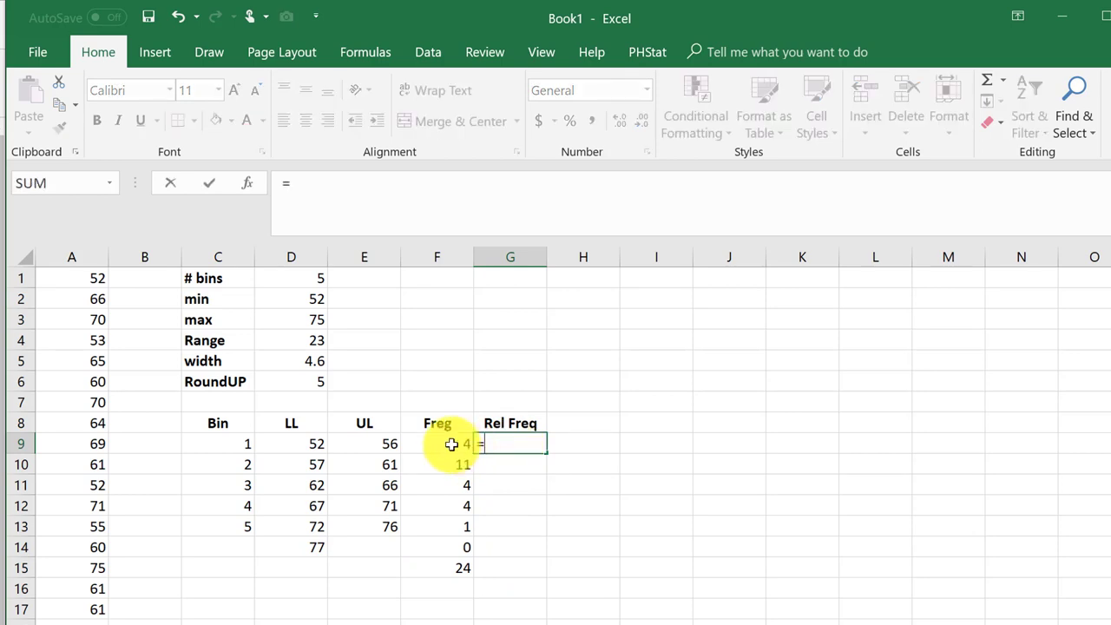
{"action": "left_click", "coordinate": [437, 444]}
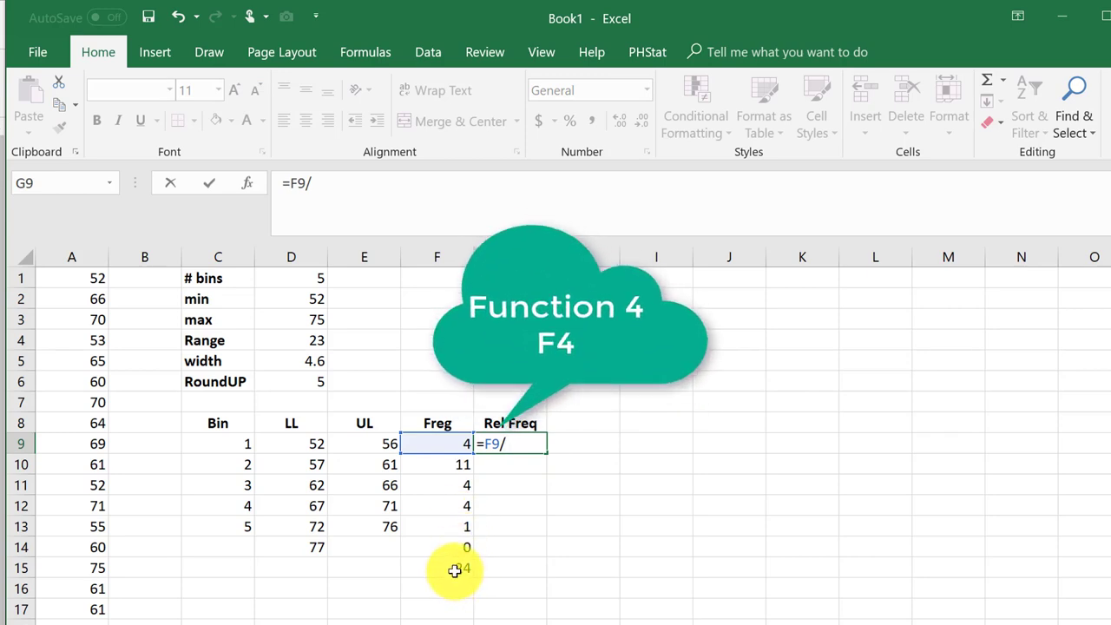
{"action": "left_click", "coordinate": [455, 568]}
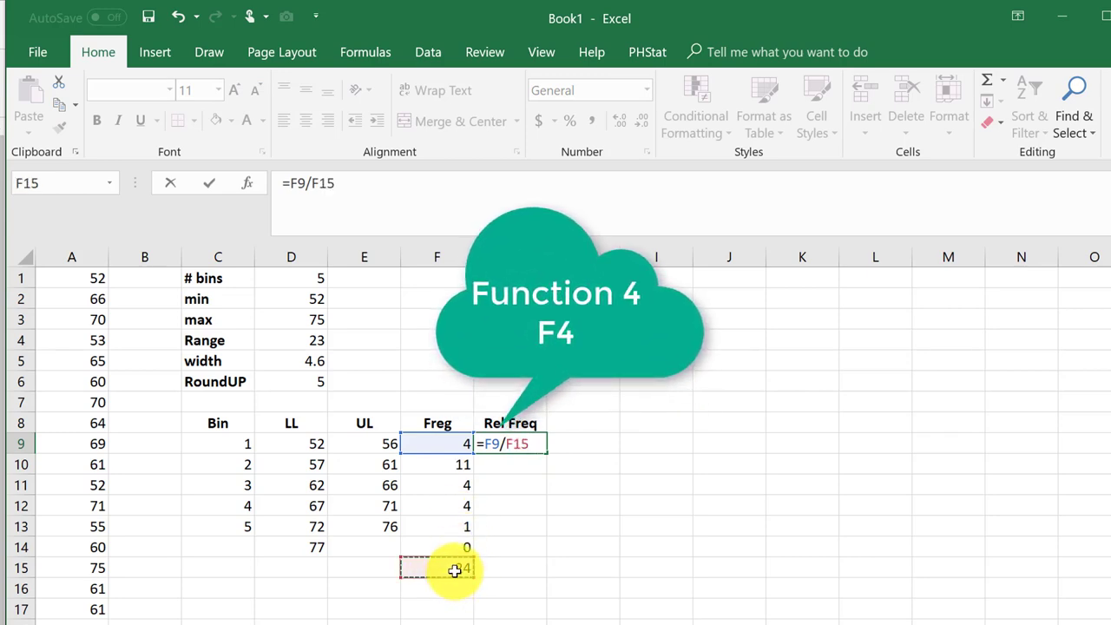
{"action": "key", "text": "f4"}
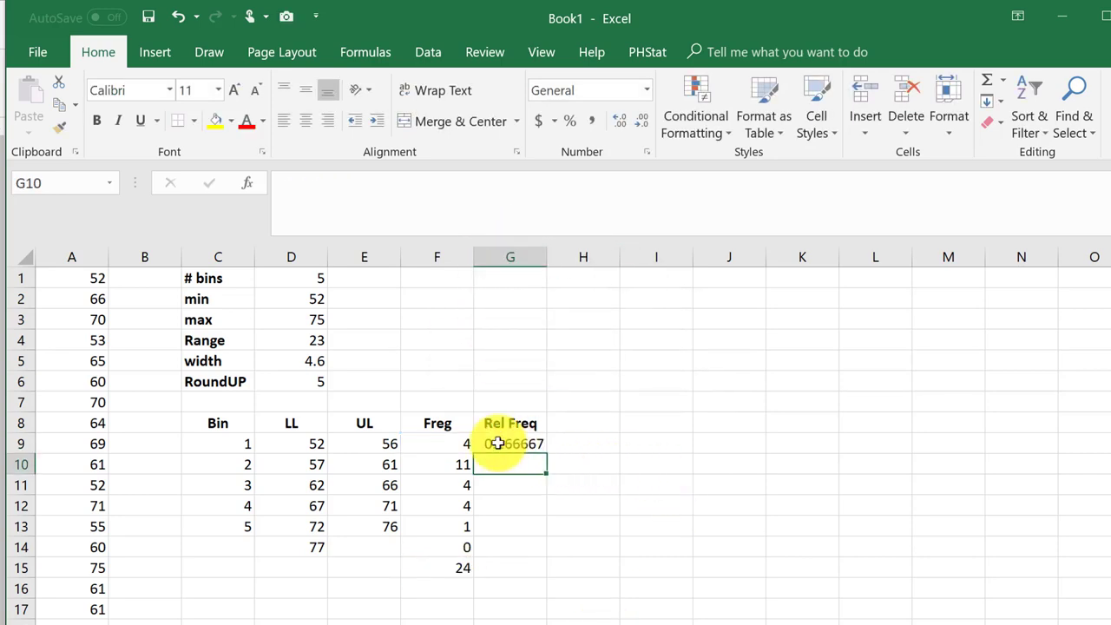
{"action": "left_click", "coordinate": [510, 443]}
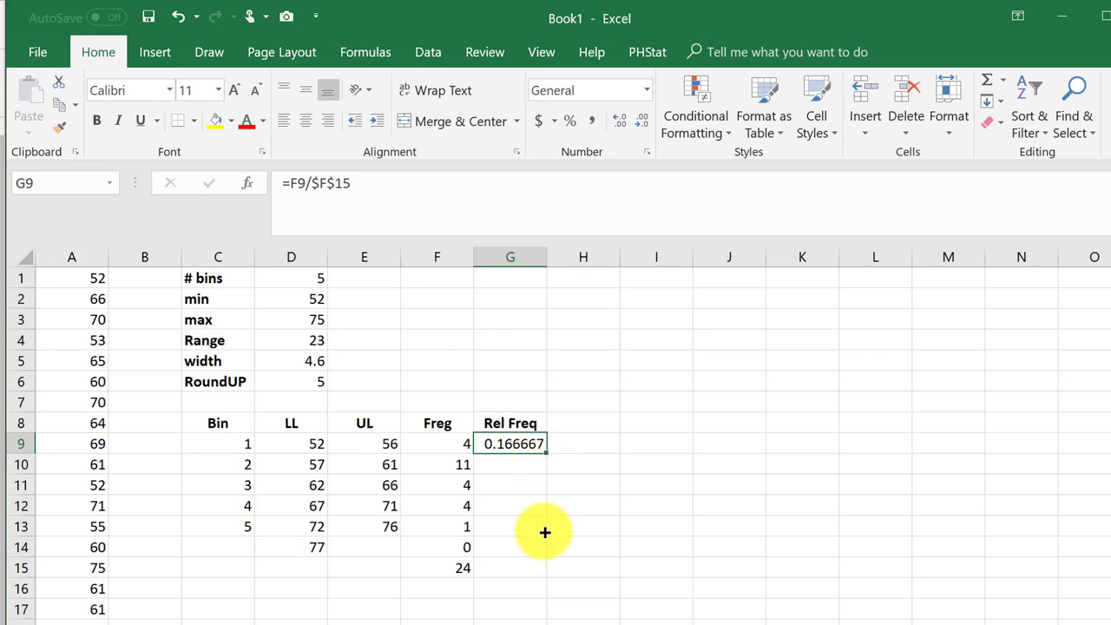
{"action": "left_click_drag", "start_coordinate": [545, 444], "coordinate": [545, 547]}
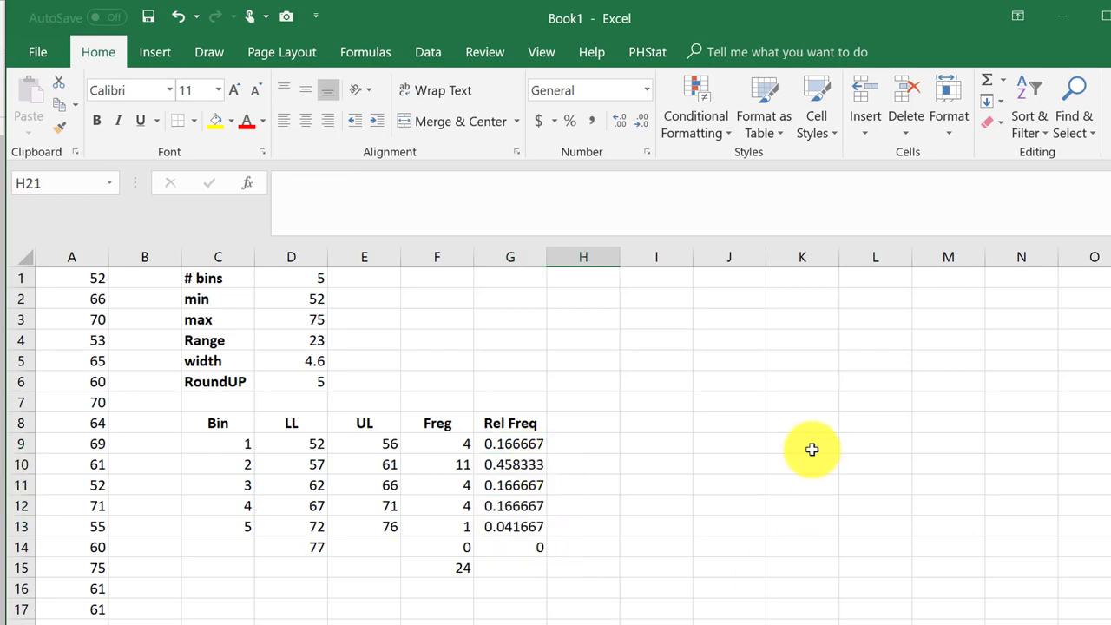
{"action": "mouse_move", "coordinate": [798, 449]}
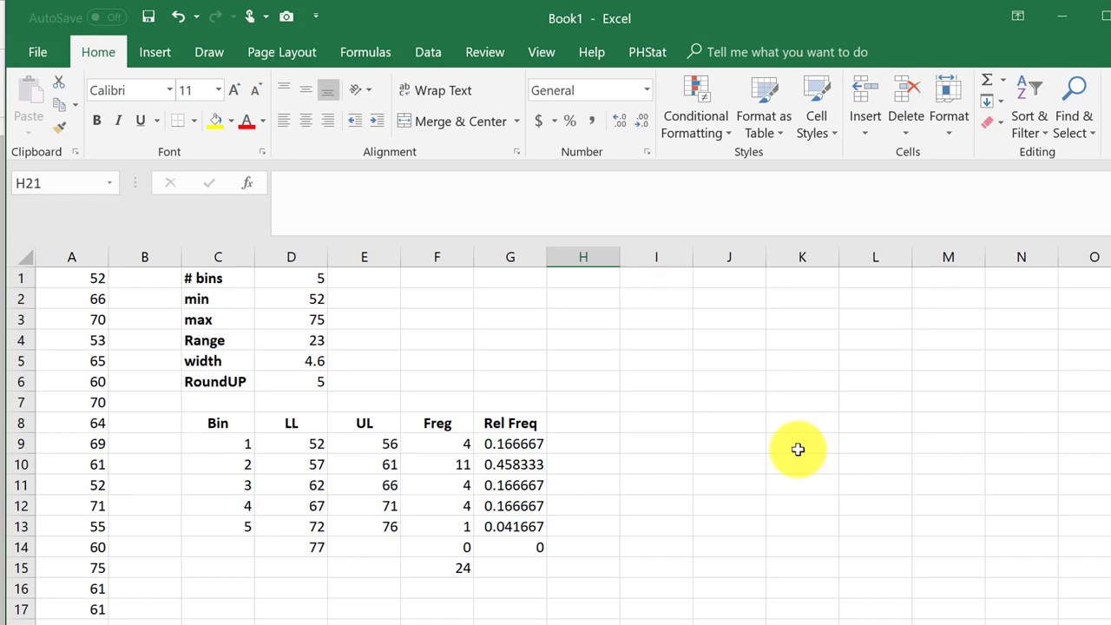
{"action": "mouse_move", "coordinate": [619, 416]}
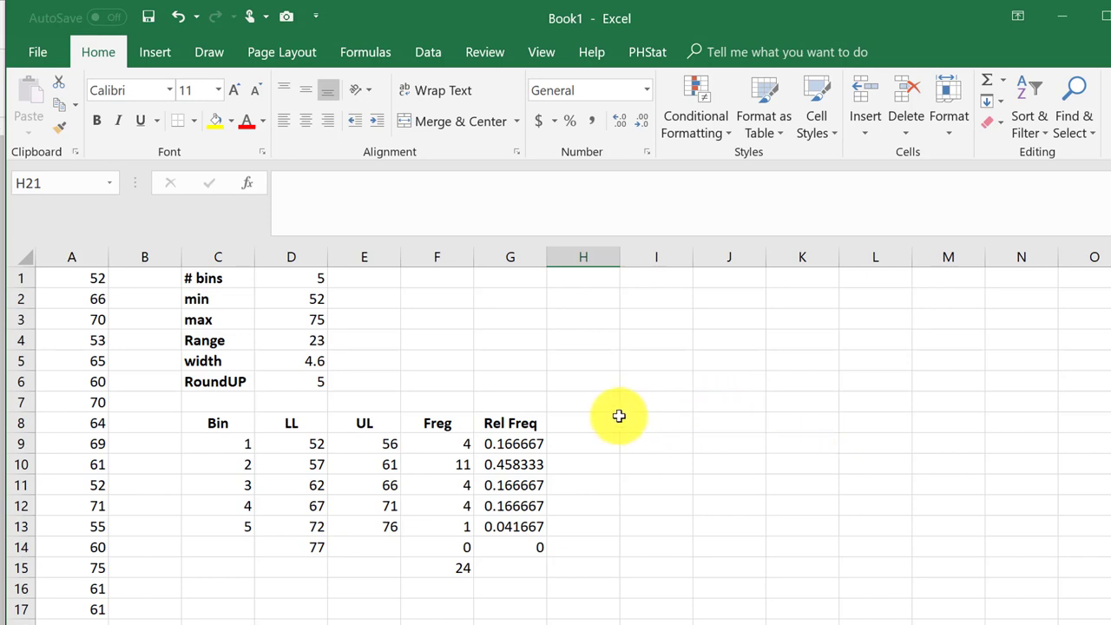
{"action": "mouse_move", "coordinate": [316, 443]}
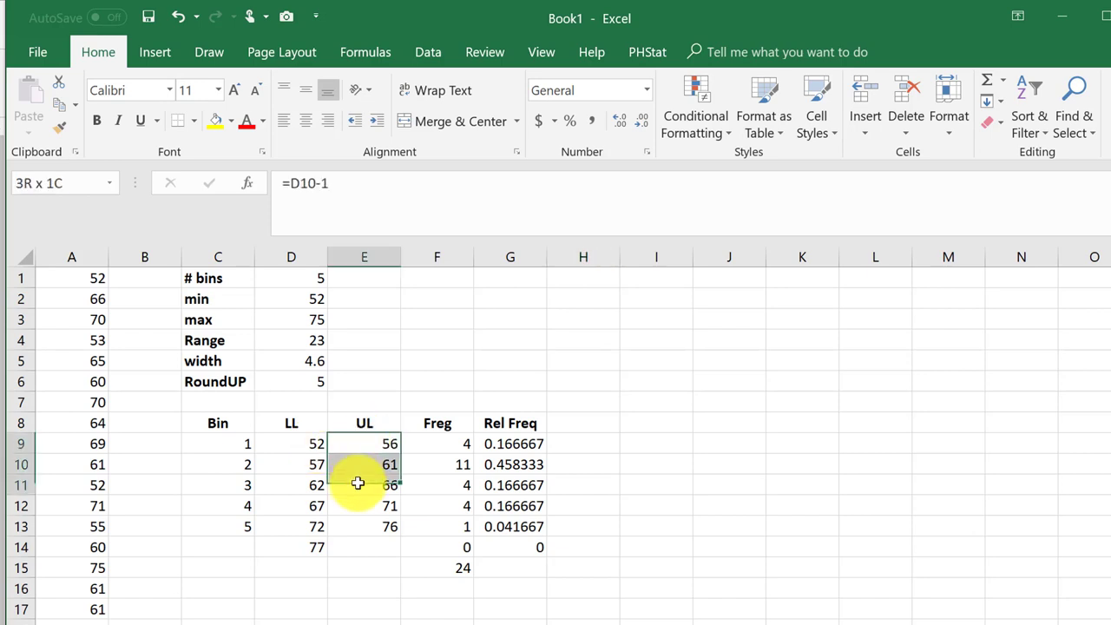
Step: Insert a clustered column chart of relative frequencies by upper limits 56 to 76
{"action": "left_click_drag", "start_coordinate": [363, 465], "coordinate": [361, 521]}
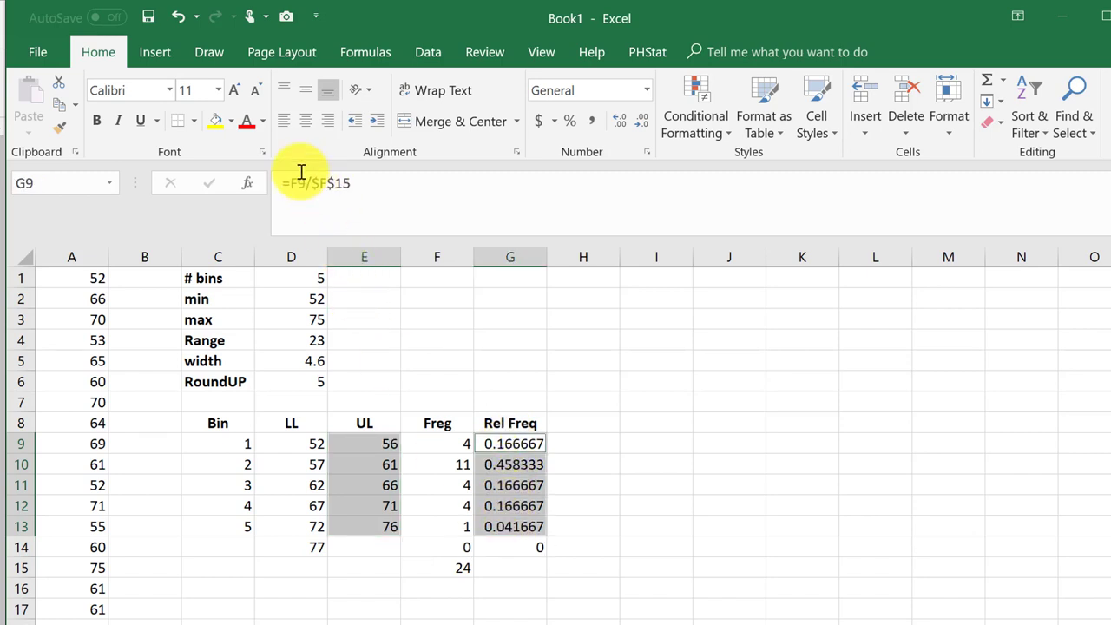
{"action": "left_click", "coordinate": [155, 51]}
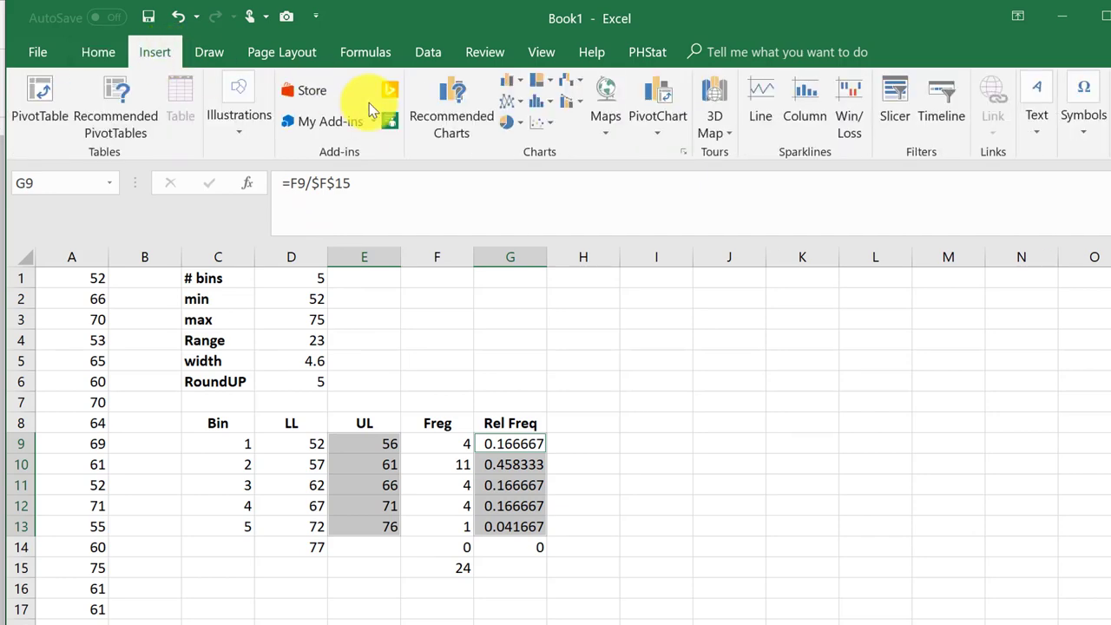
{"action": "mouse_move", "coordinate": [450, 105]}
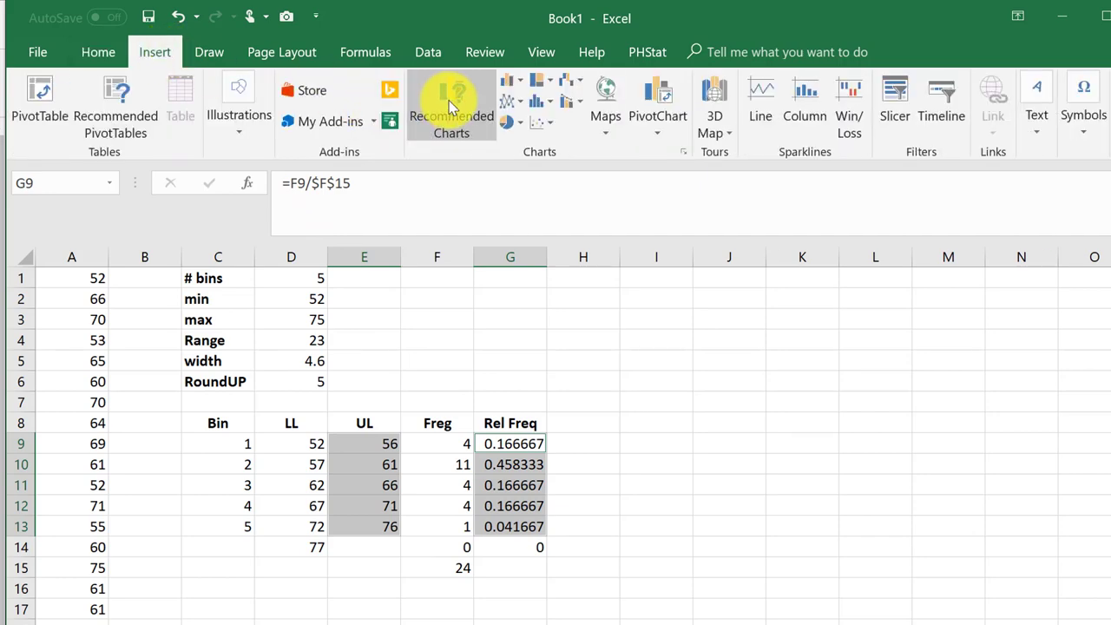
{"action": "left_click", "coordinate": [450, 109]}
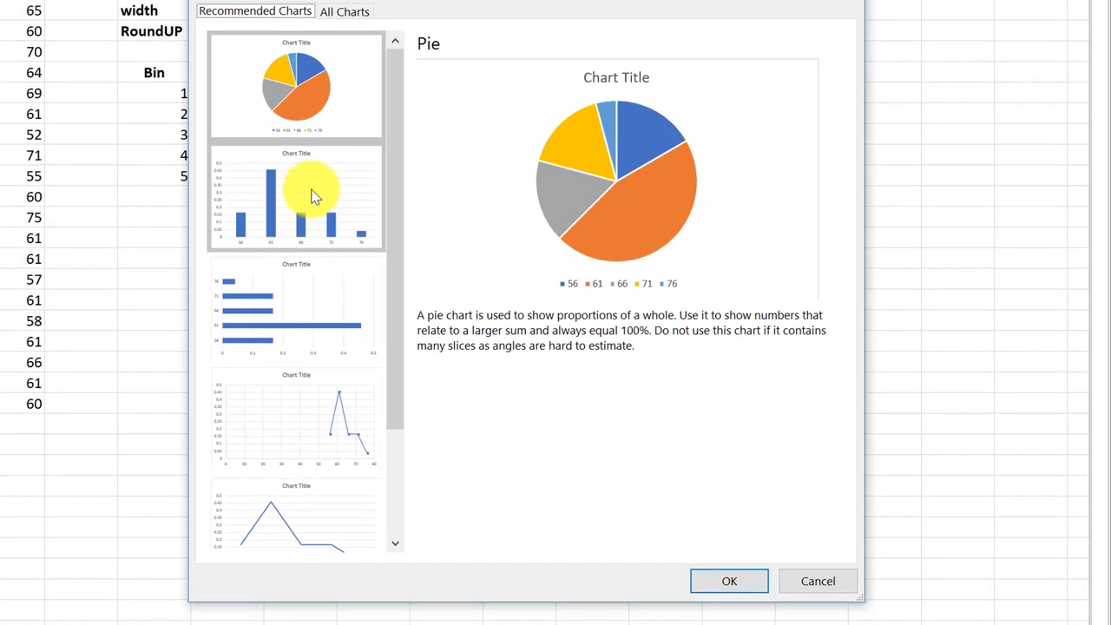
{"action": "left_click", "coordinate": [295, 198]}
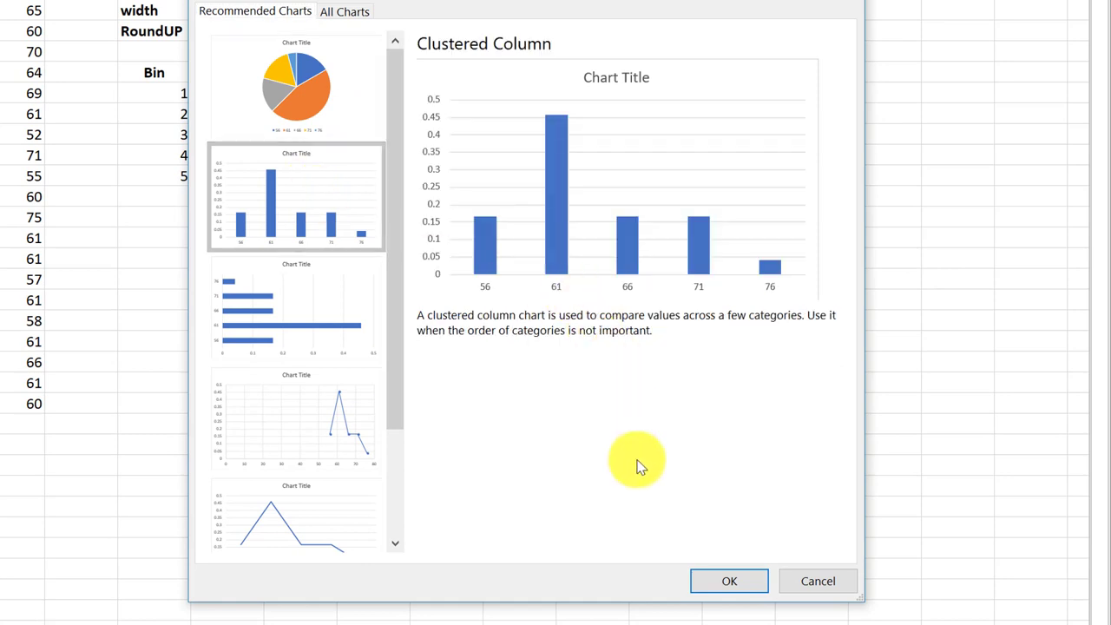
{"action": "left_click", "coordinate": [729, 581]}
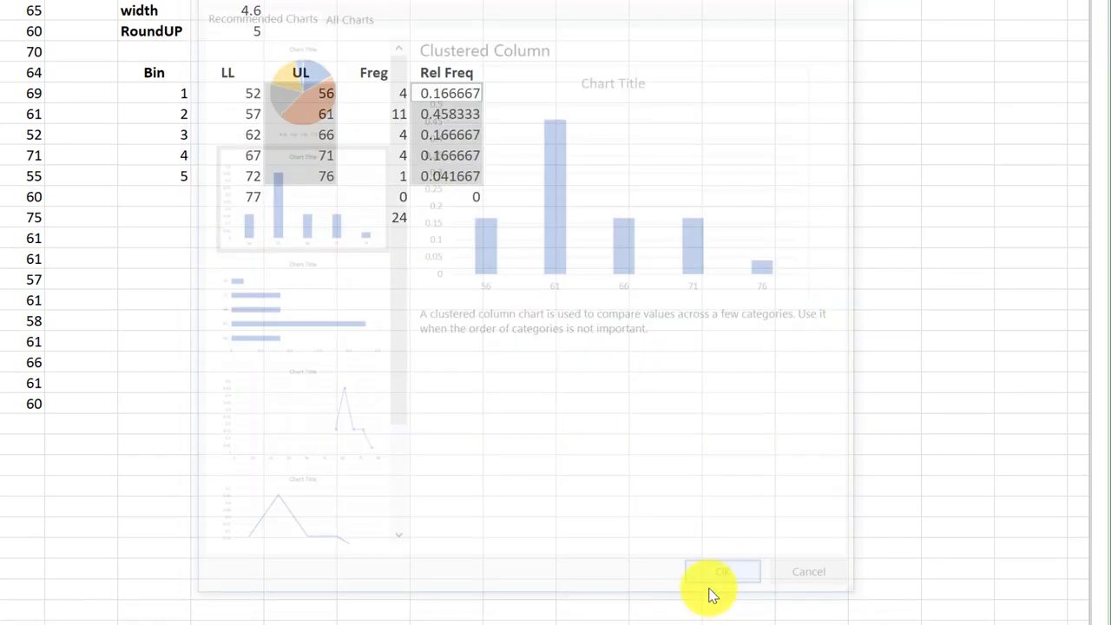
{"action": "left_click", "coordinate": [721, 571]}
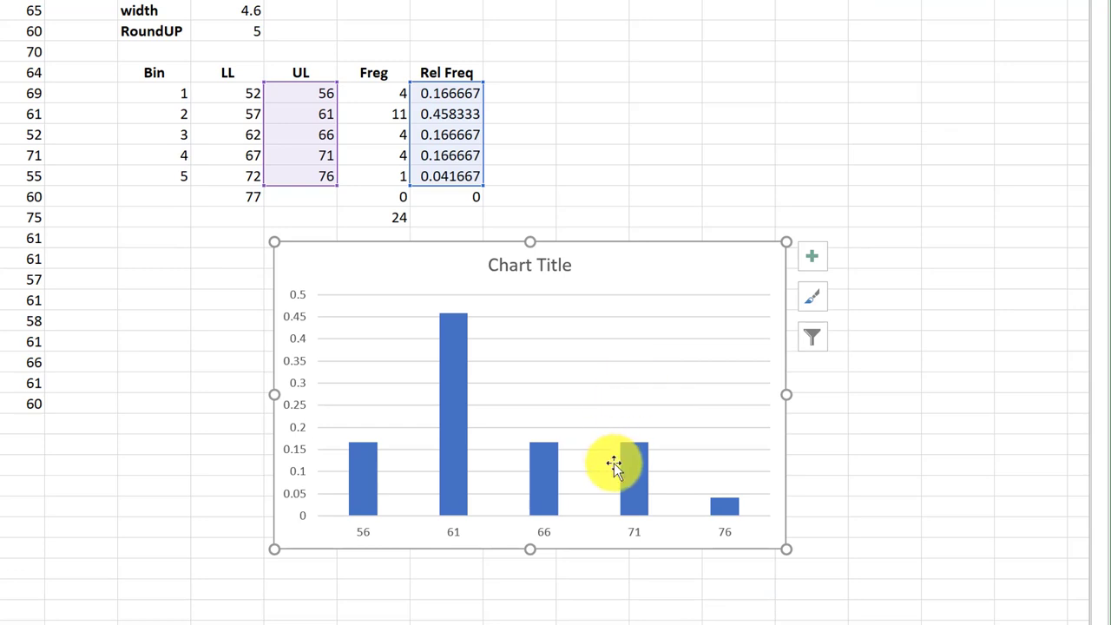
Step: Set the chart bars' gap width to 0%
{"action": "left_click", "coordinate": [634, 468]}
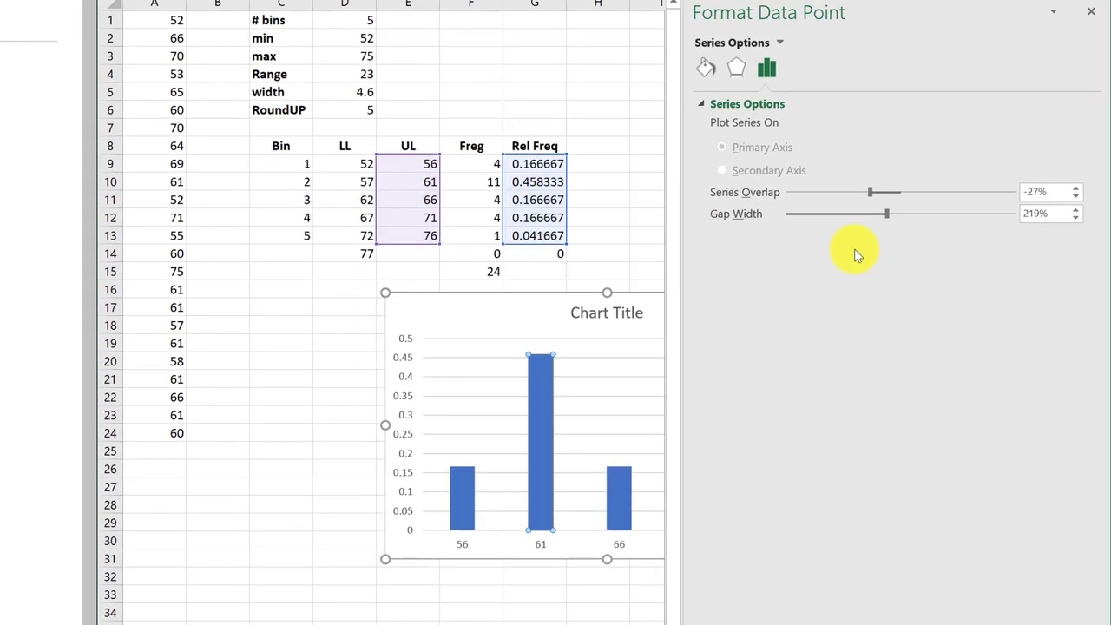
{"action": "left_click_drag", "start_coordinate": [887, 213], "coordinate": [849, 213]}
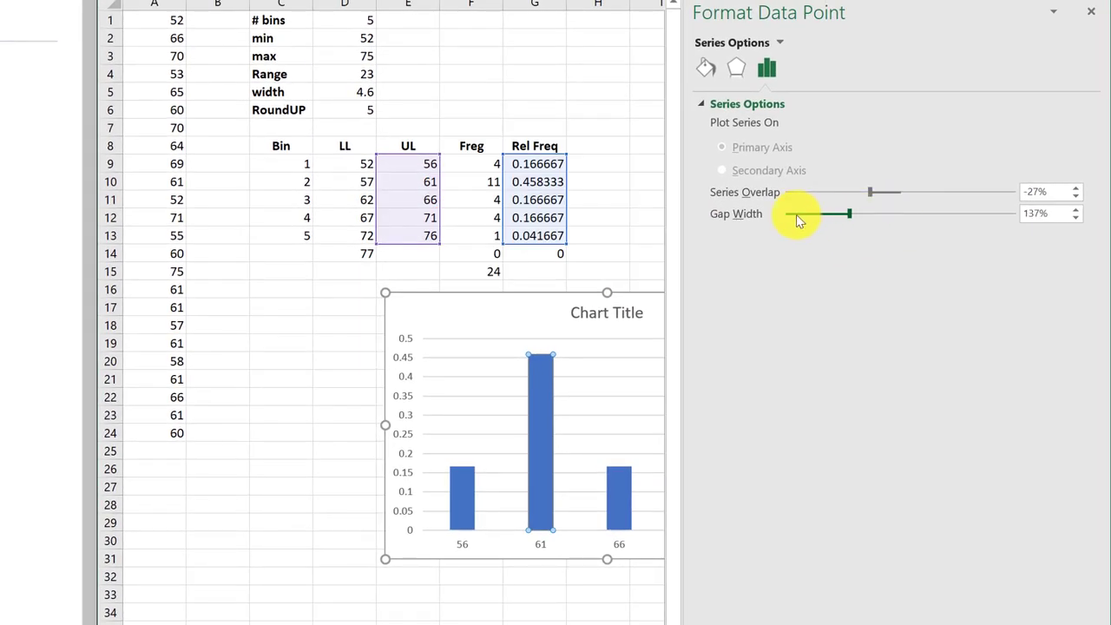
{"action": "left_click_drag", "start_coordinate": [846, 213], "coordinate": [788, 214]}
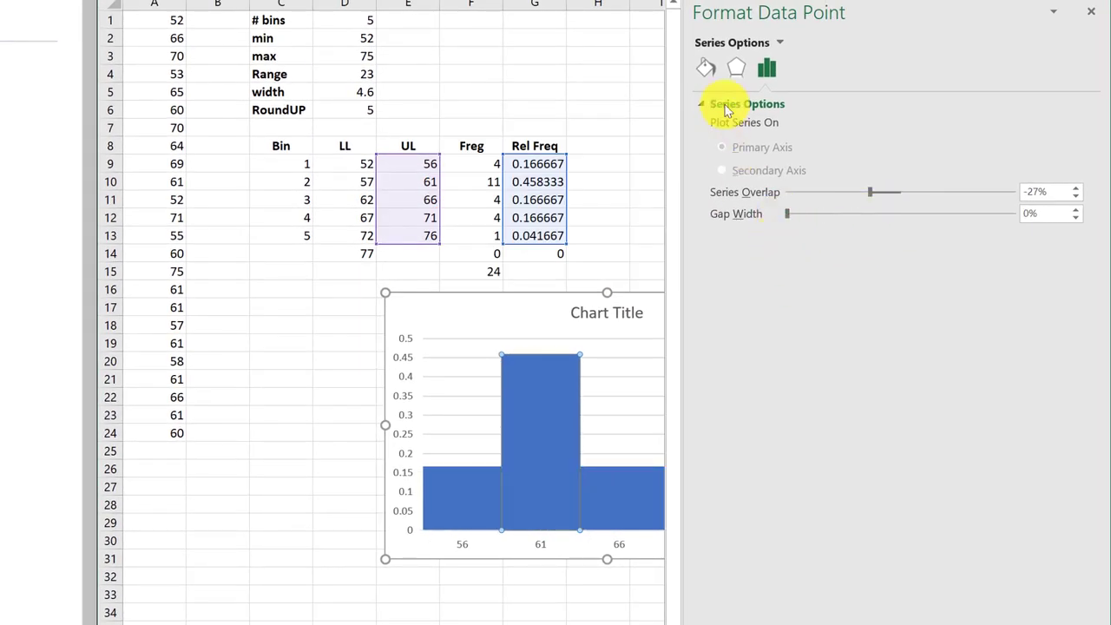
Step: Give the bars a black border outline
{"action": "left_click", "coordinate": [705, 68]}
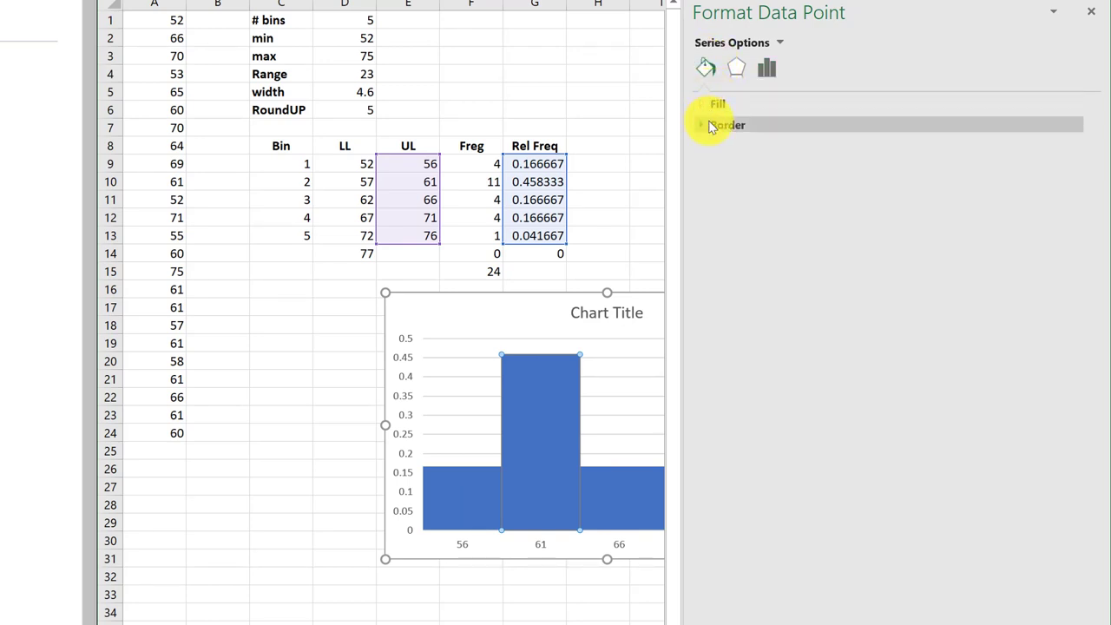
{"action": "left_click", "coordinate": [728, 125]}
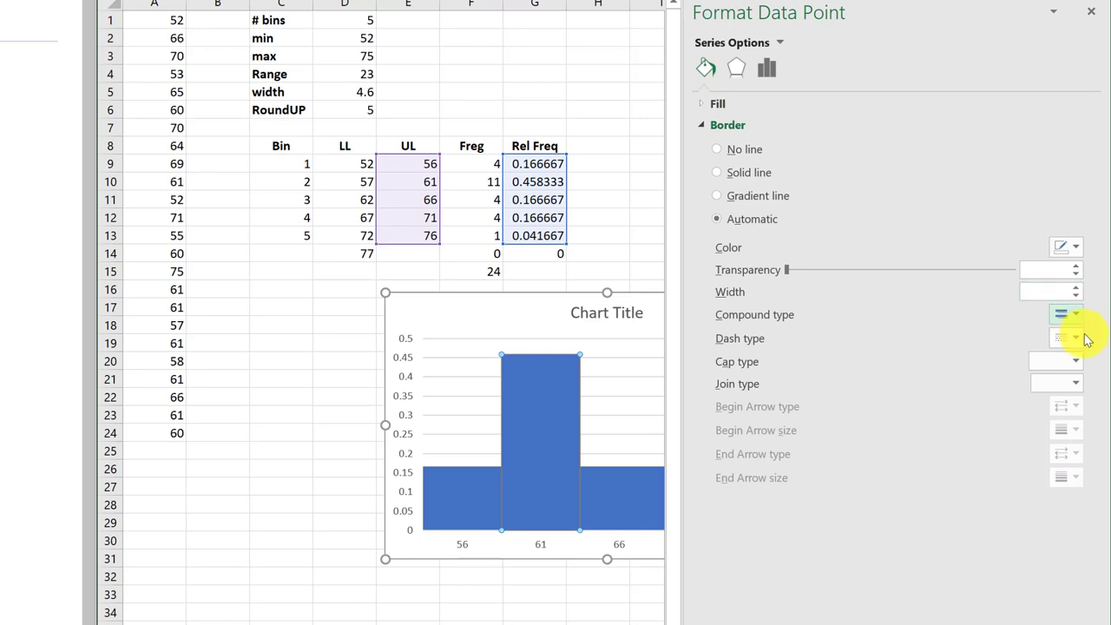
{"action": "mouse_move", "coordinate": [1065, 247]}
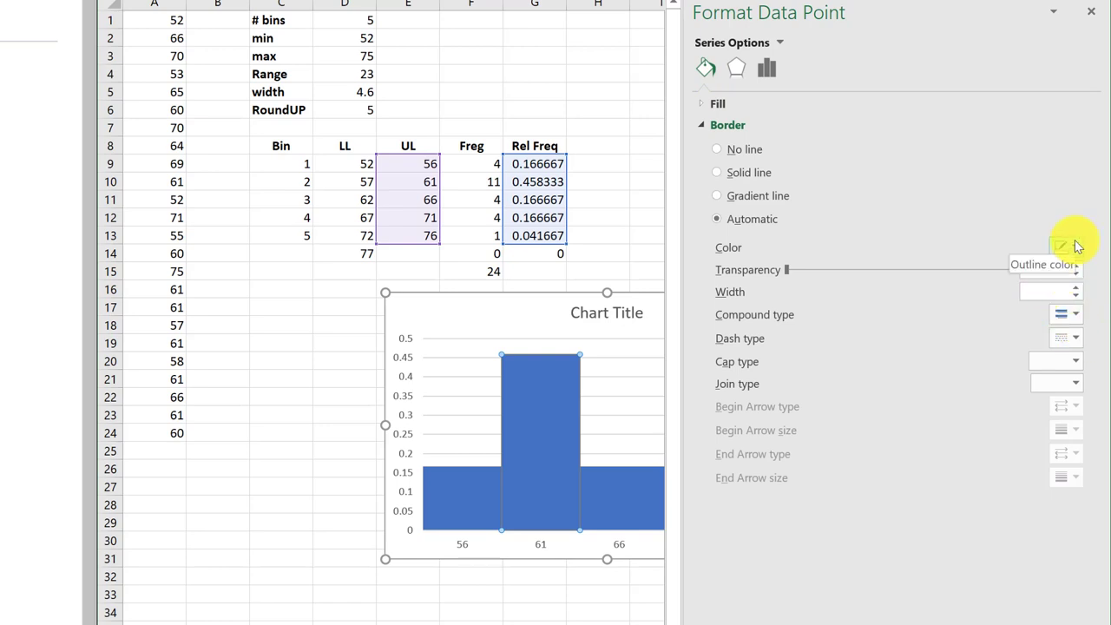
{"action": "left_click", "coordinate": [1073, 247]}
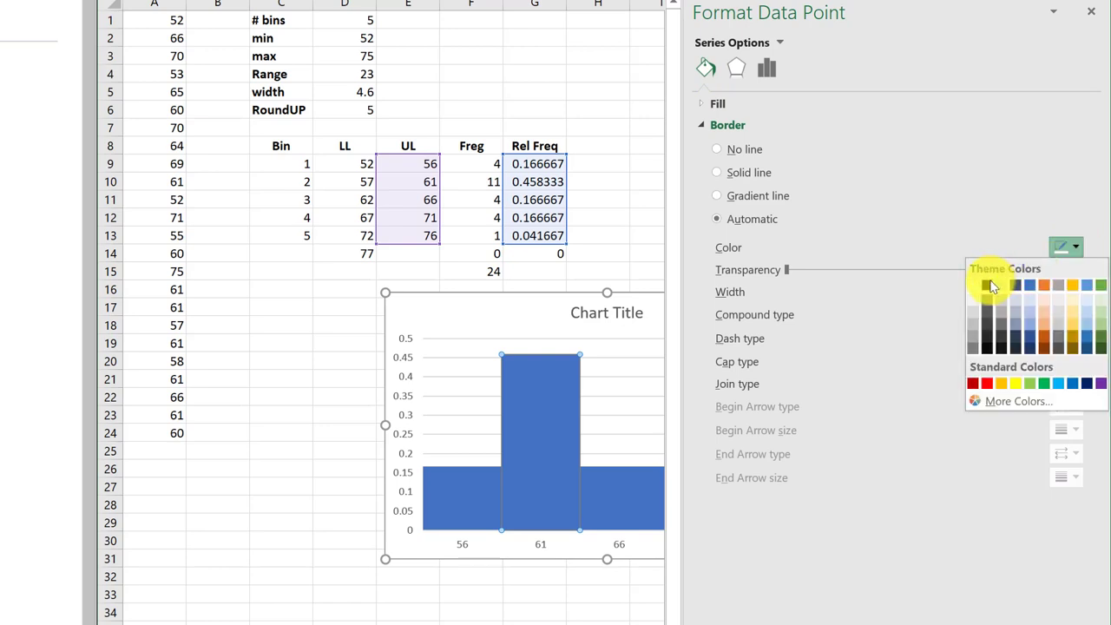
{"action": "left_click", "coordinate": [992, 286]}
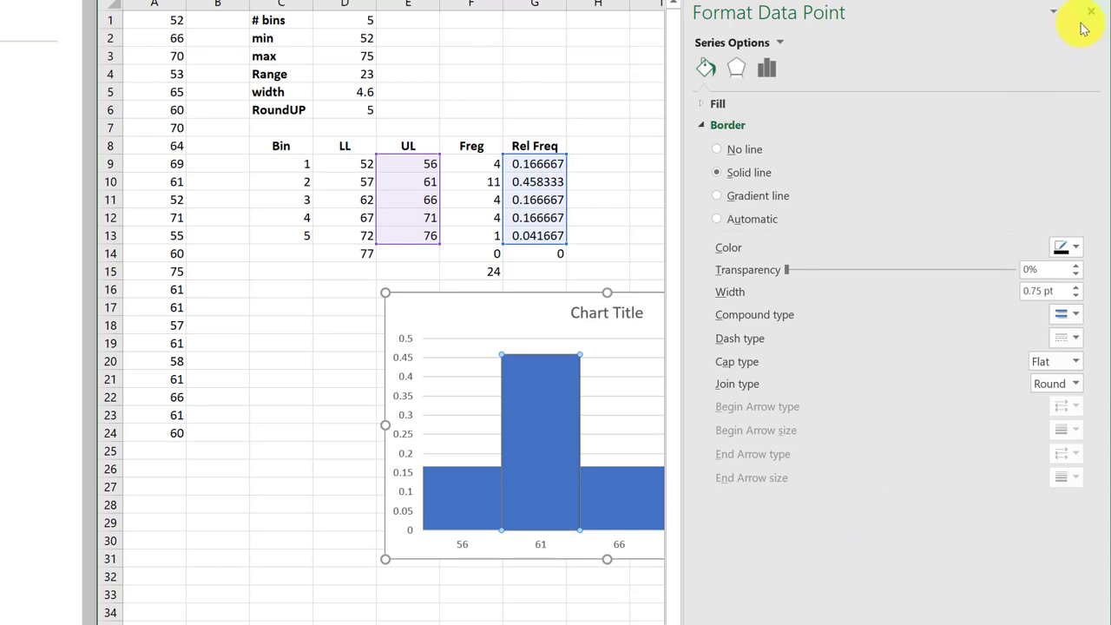
{"action": "left_click", "coordinate": [1091, 12]}
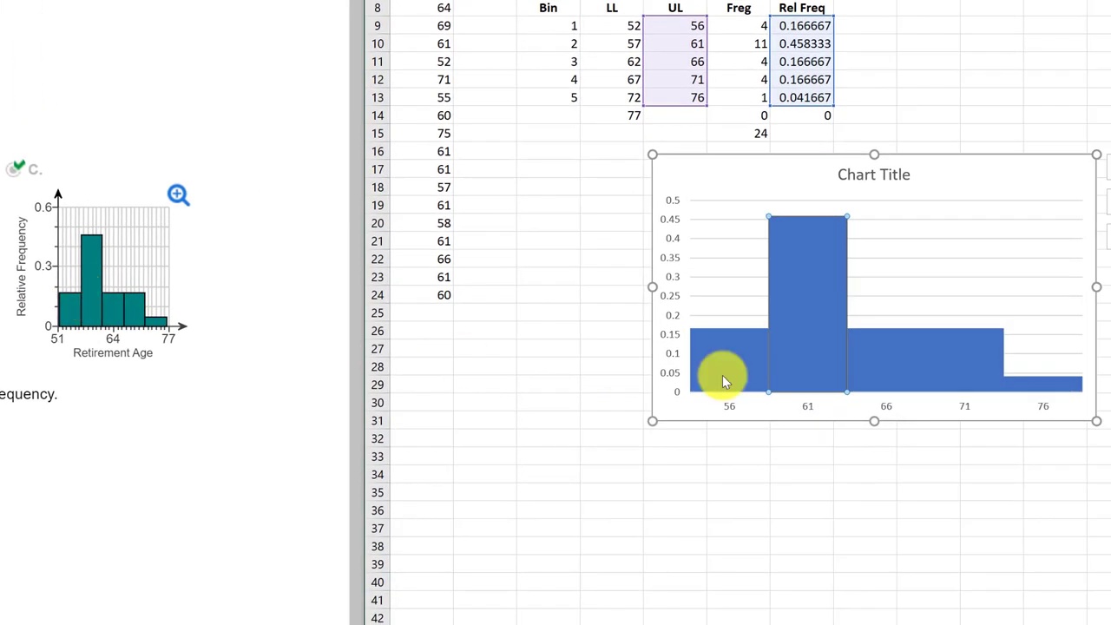
{"action": "mouse_move", "coordinate": [1032, 363]}
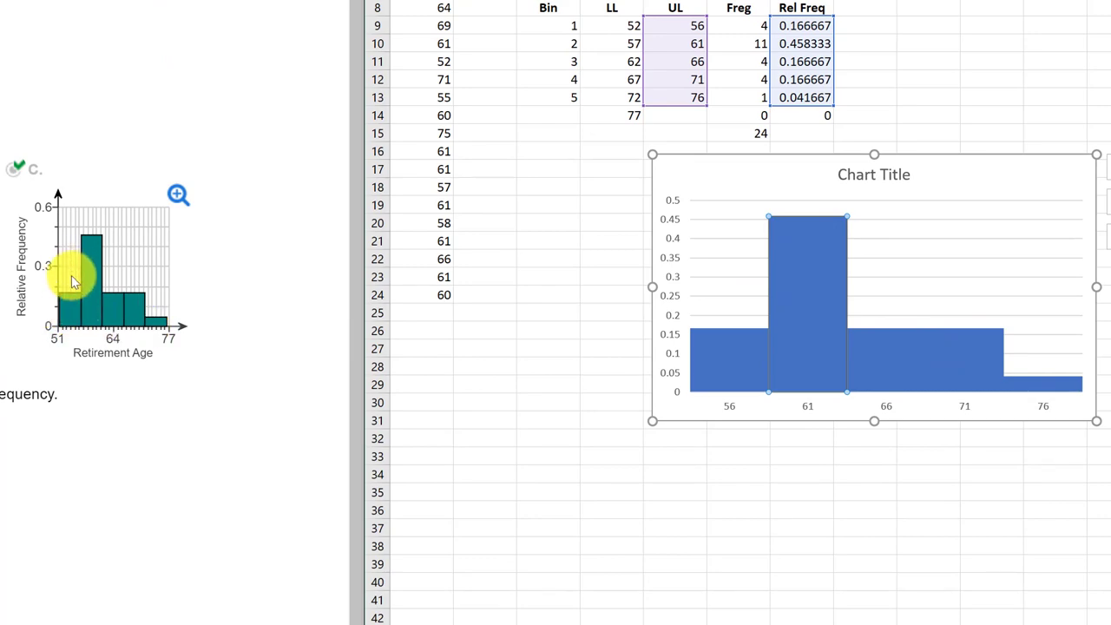
Step: Scroll MathXL to the relative frequency histogram question with answer C
{"action": "scroll", "scroll_direction": "down", "scroll_amount": 3}
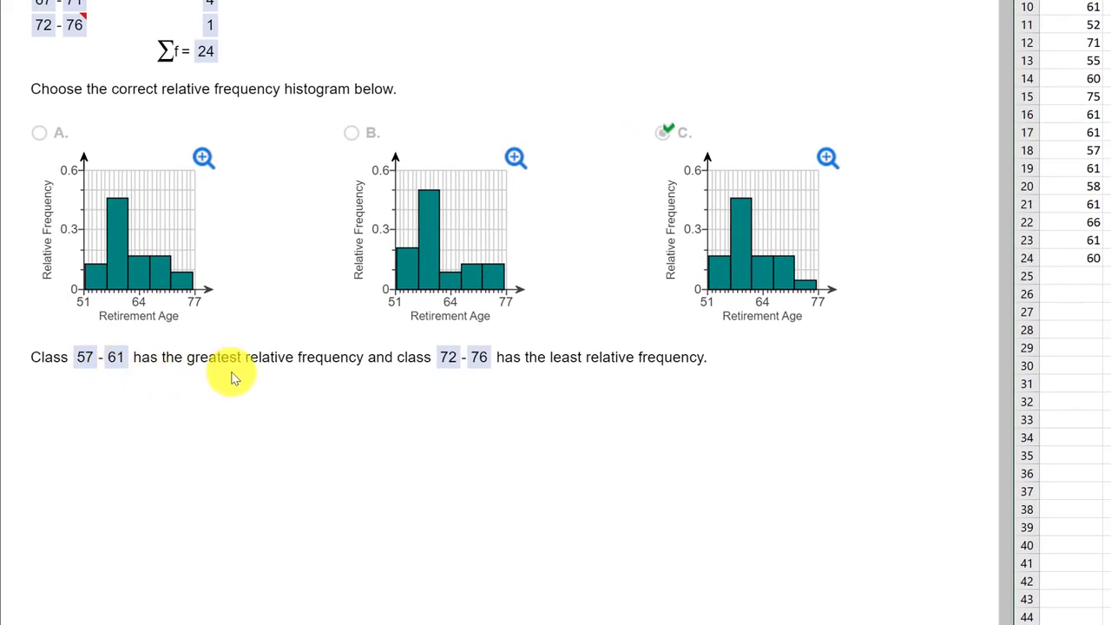
{"action": "mouse_move", "coordinate": [395, 389]}
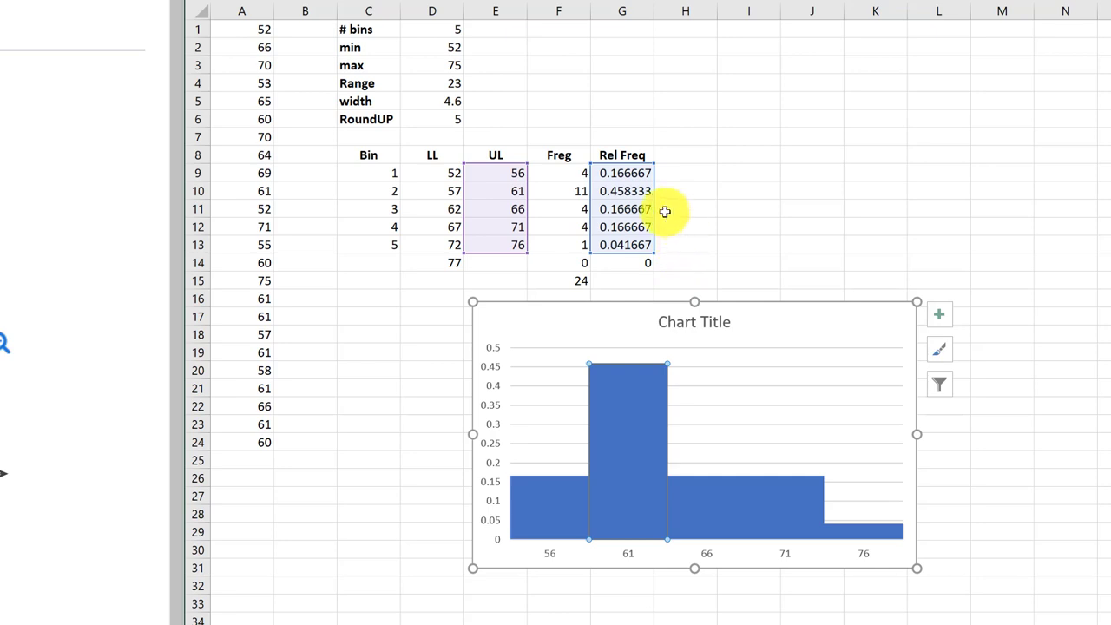
{"action": "mouse_move", "coordinate": [583, 191]}
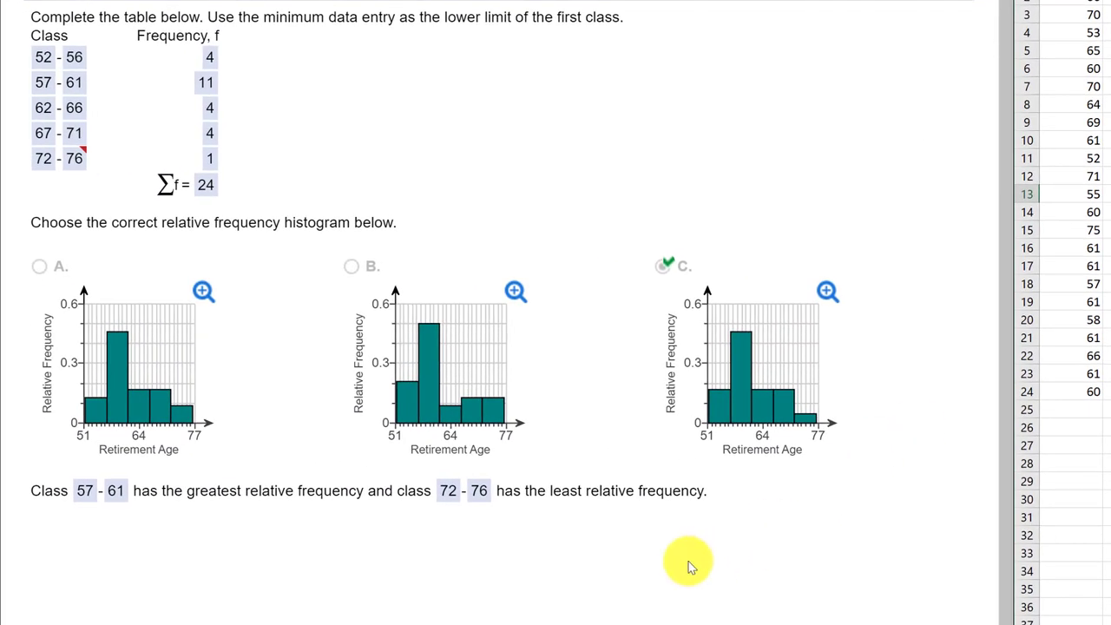
{"action": "mouse_move", "coordinate": [521, 579]}
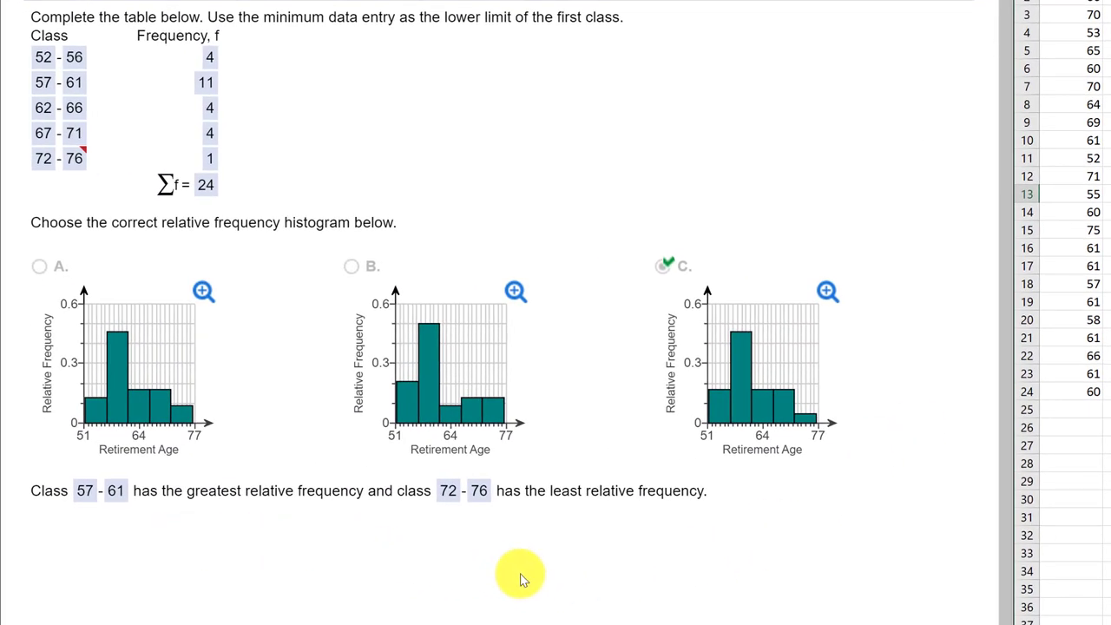